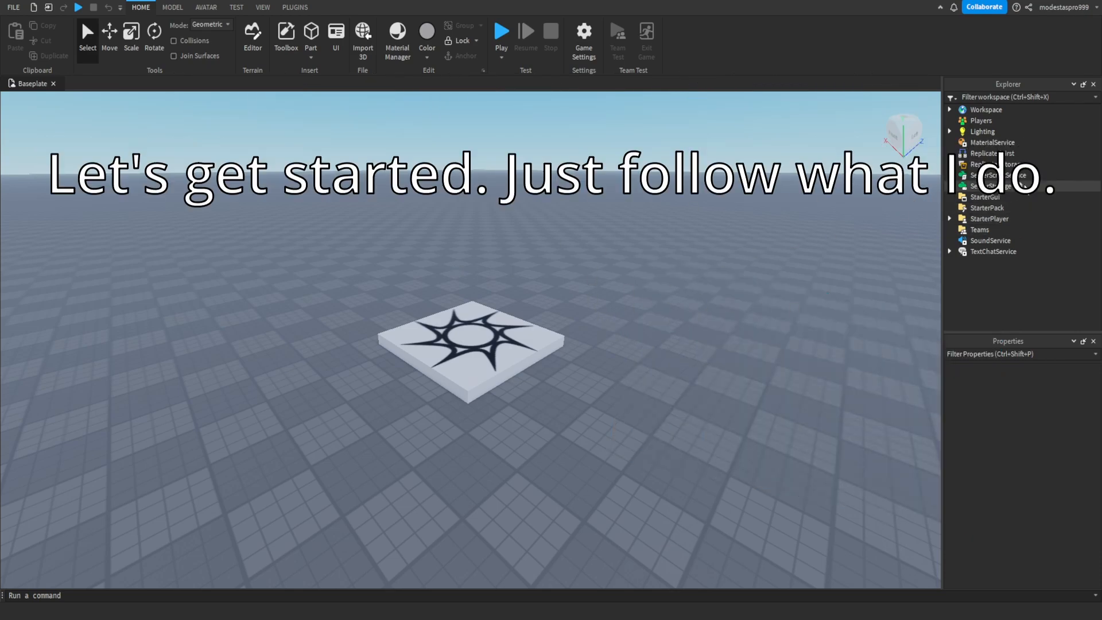
# Search the ServerScriptService insert list for 'script' object types
pyautogui.click(990, 175)
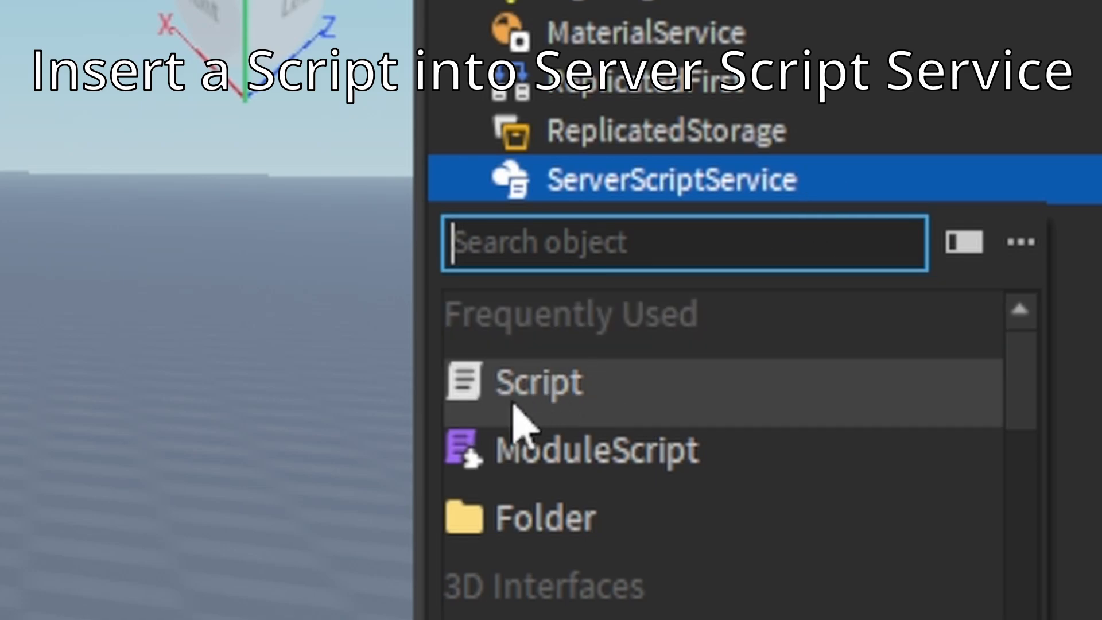
pyautogui.write('script')
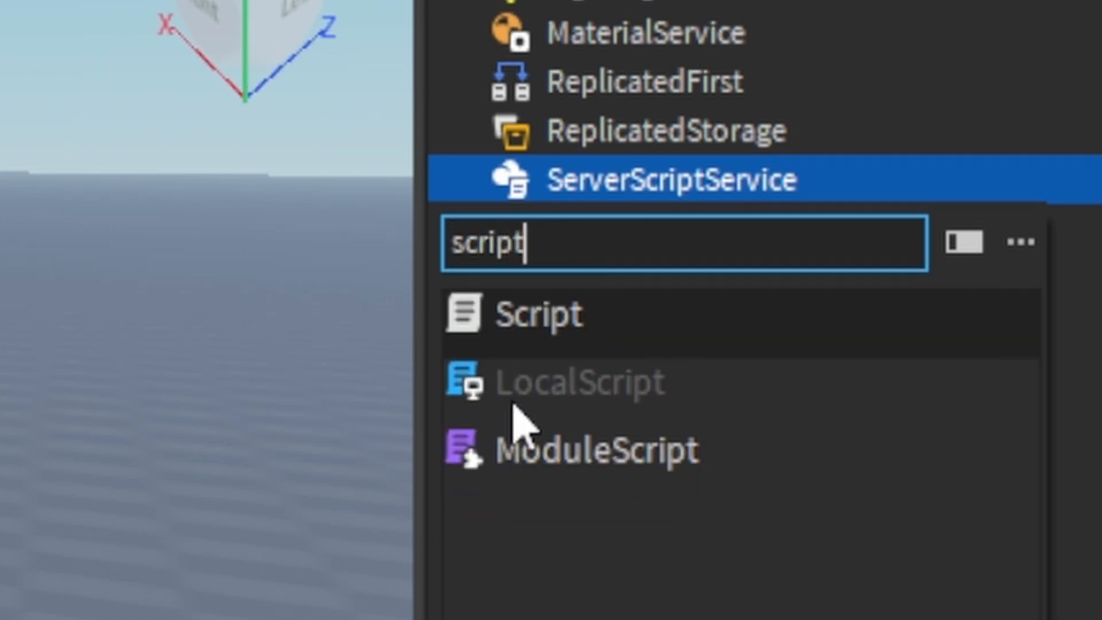
# Insert a Script whose PlayerAdded handler creates a Folder named "leaderstats" in each player
pyautogui.click(538, 314)
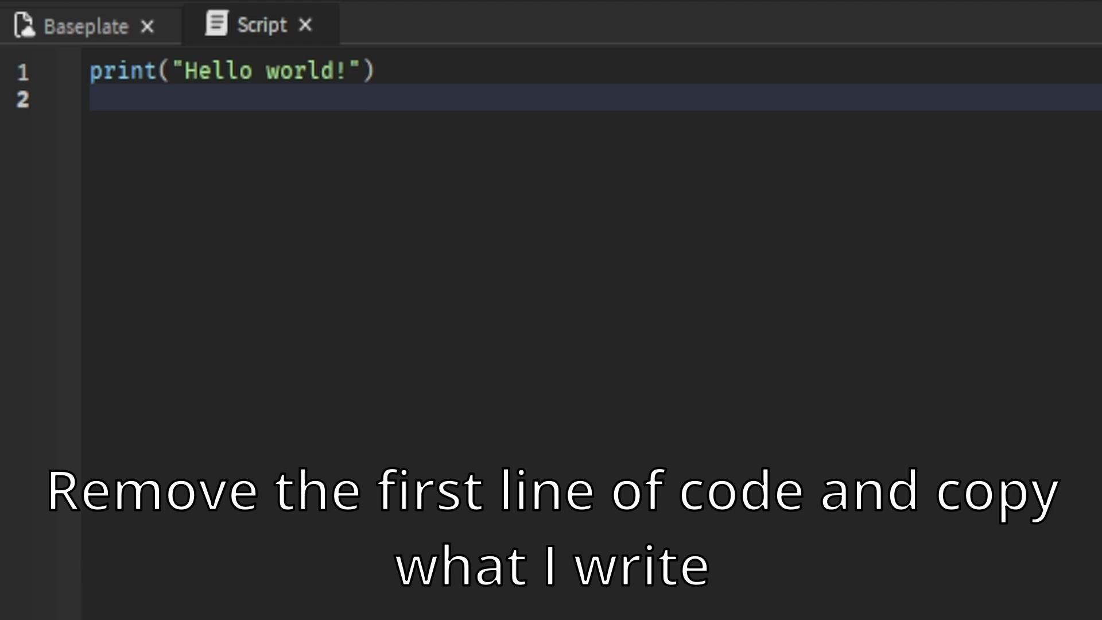
pyautogui.write('game.Players.PlayerAdded:Connect(function(player')
pyautogui.write('local leaderstats =')
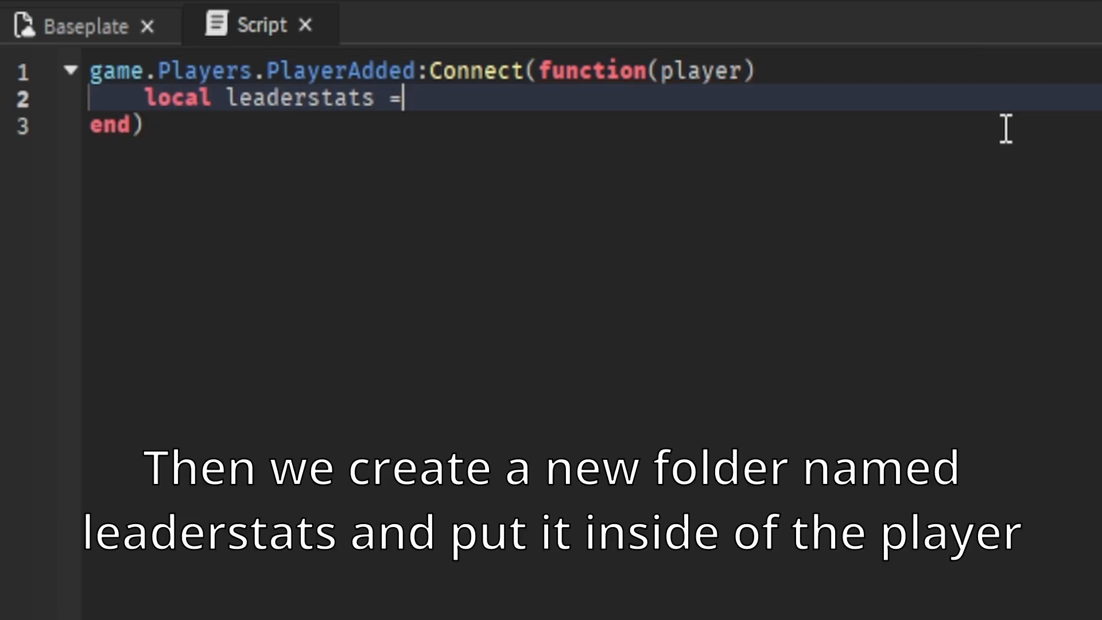
pyautogui.write('Instance.new')
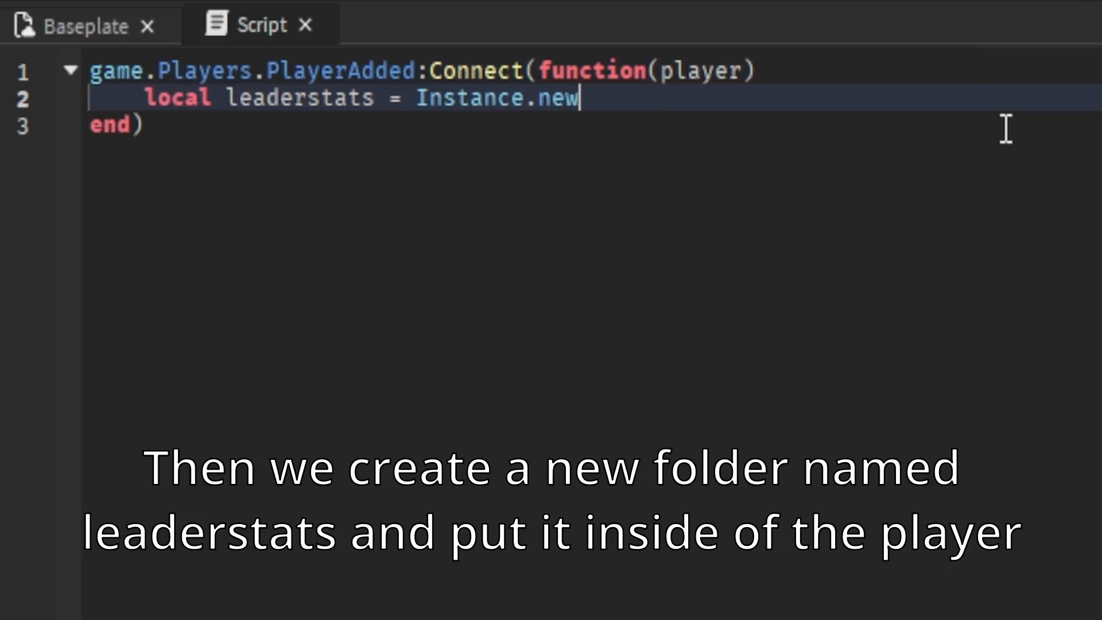
pyautogui.write('("Folder")')
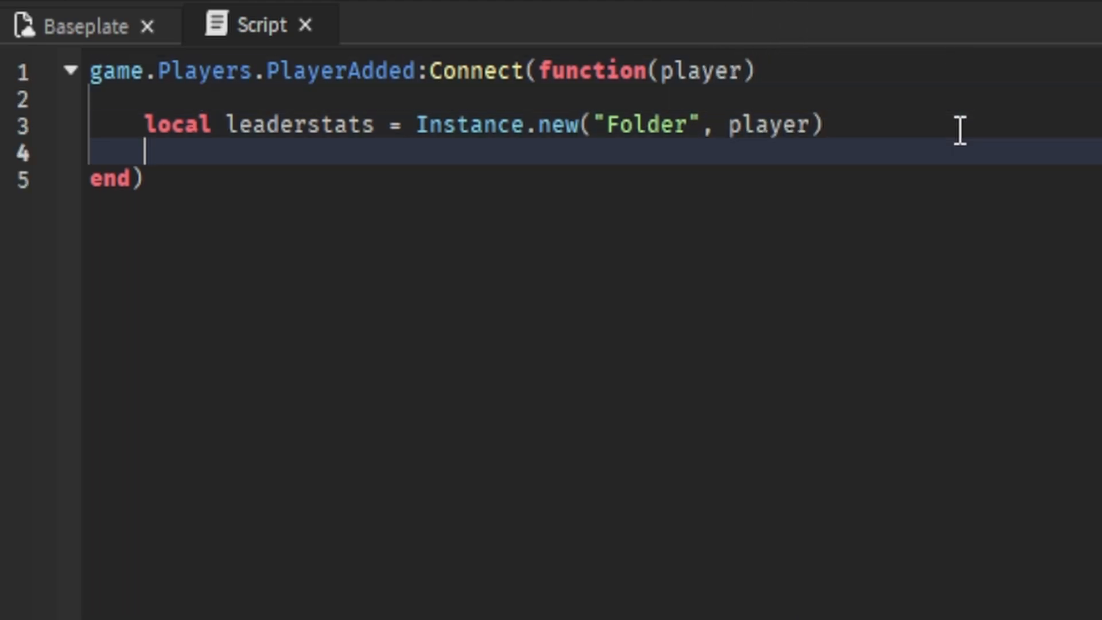
pyautogui.write('leaderstats.Name =')
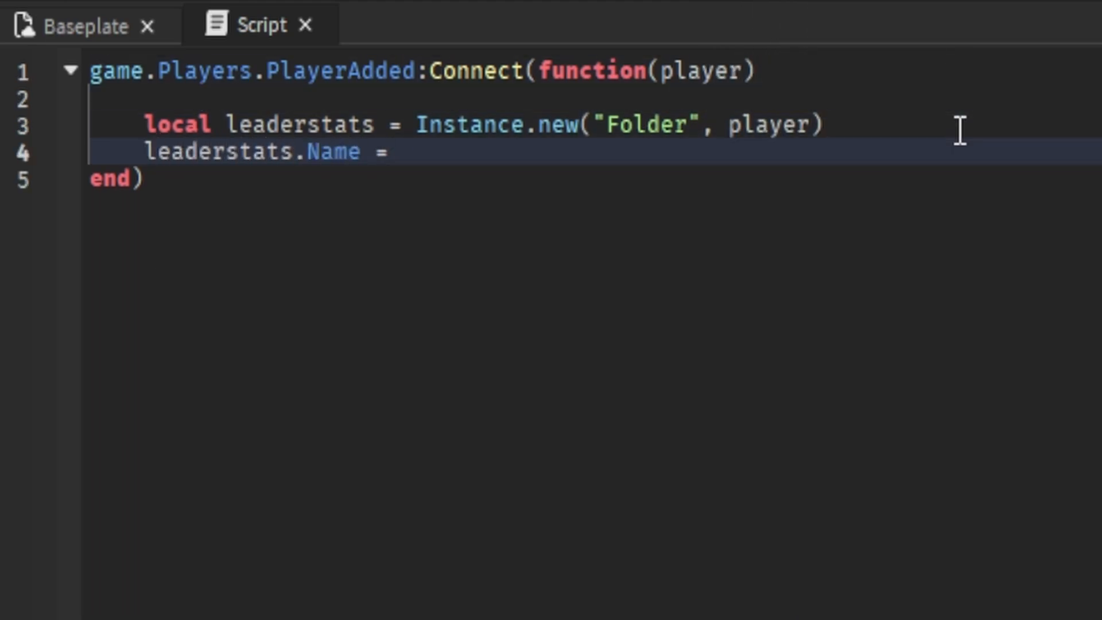
pyautogui.write('"leaderstats"')
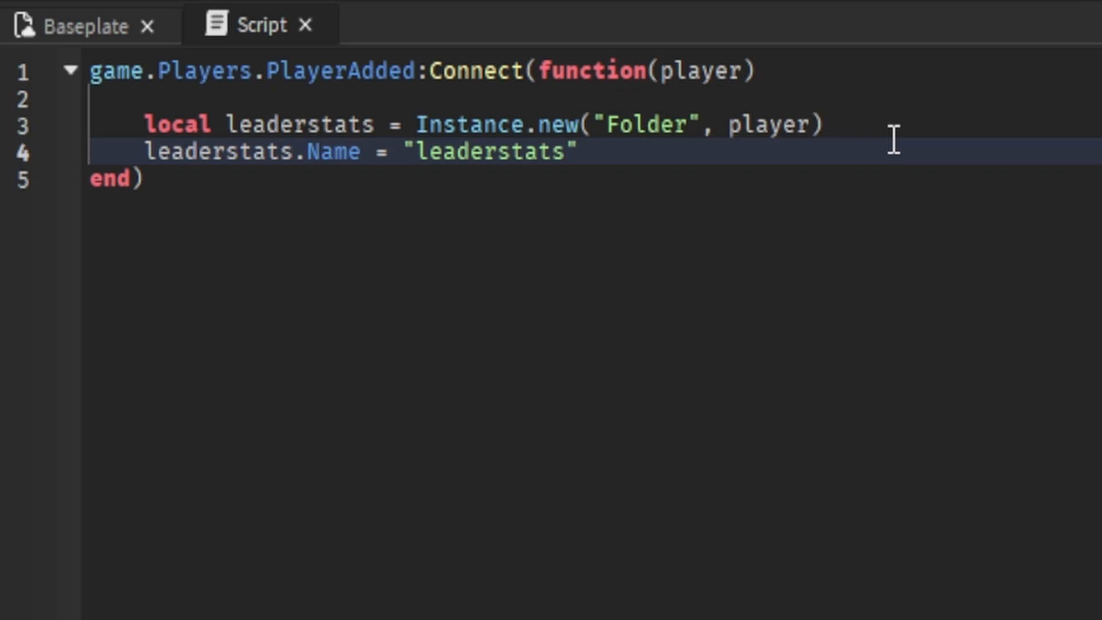
pyautogui.press('Enter')
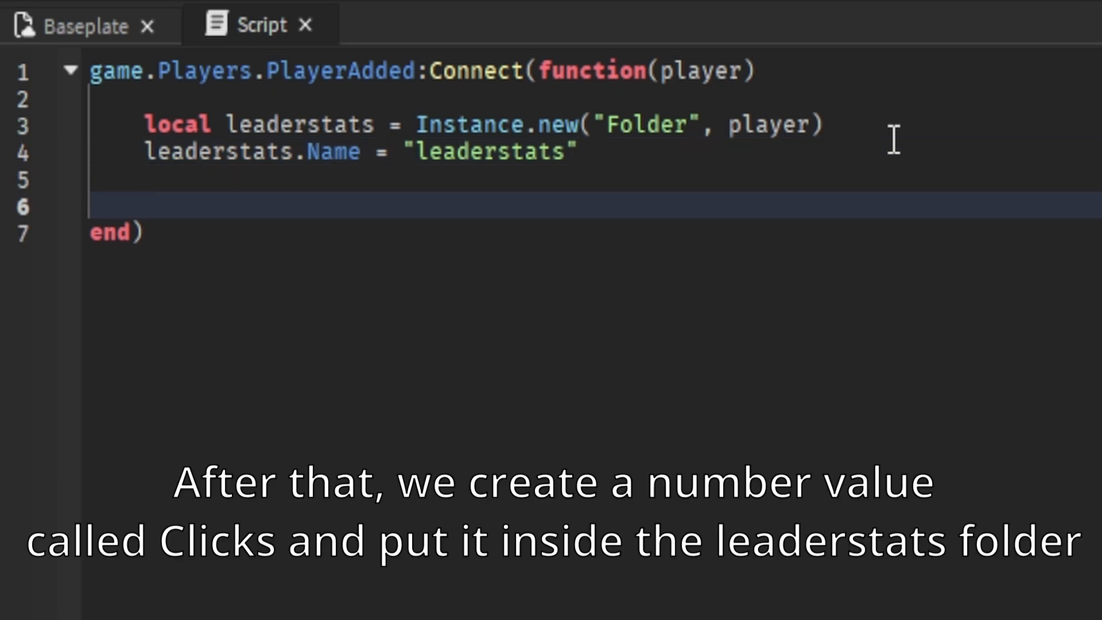
# Add a NumberValue named "Clicks" with Value 0 parented to the leaderstats folder
pyautogui.write('local clicks = Instance.new("NumberValue')
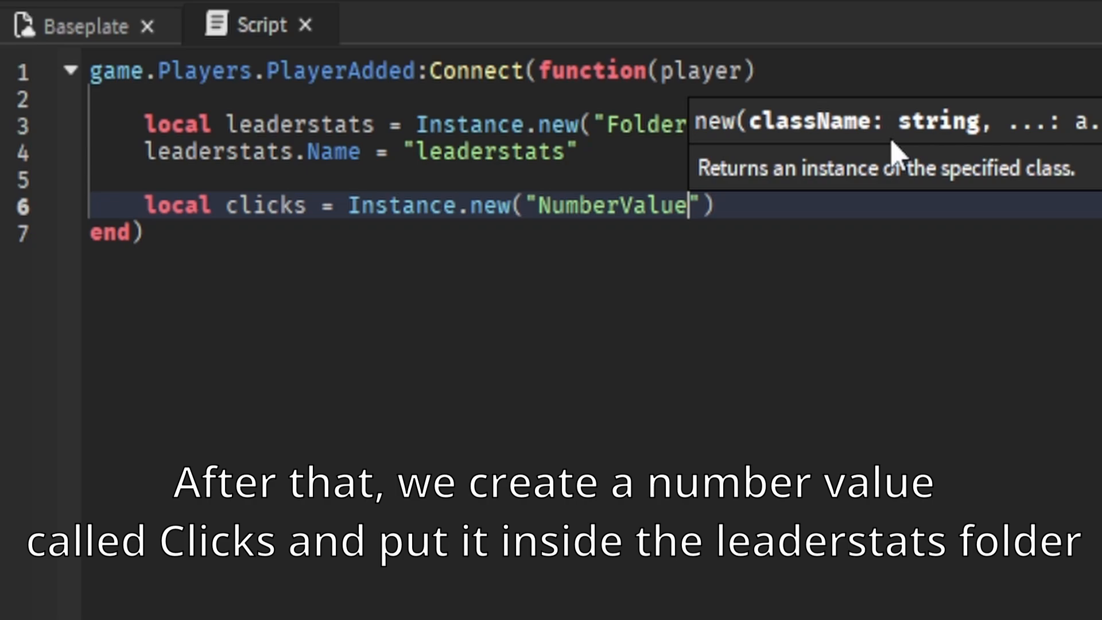
pyautogui.write(', player')
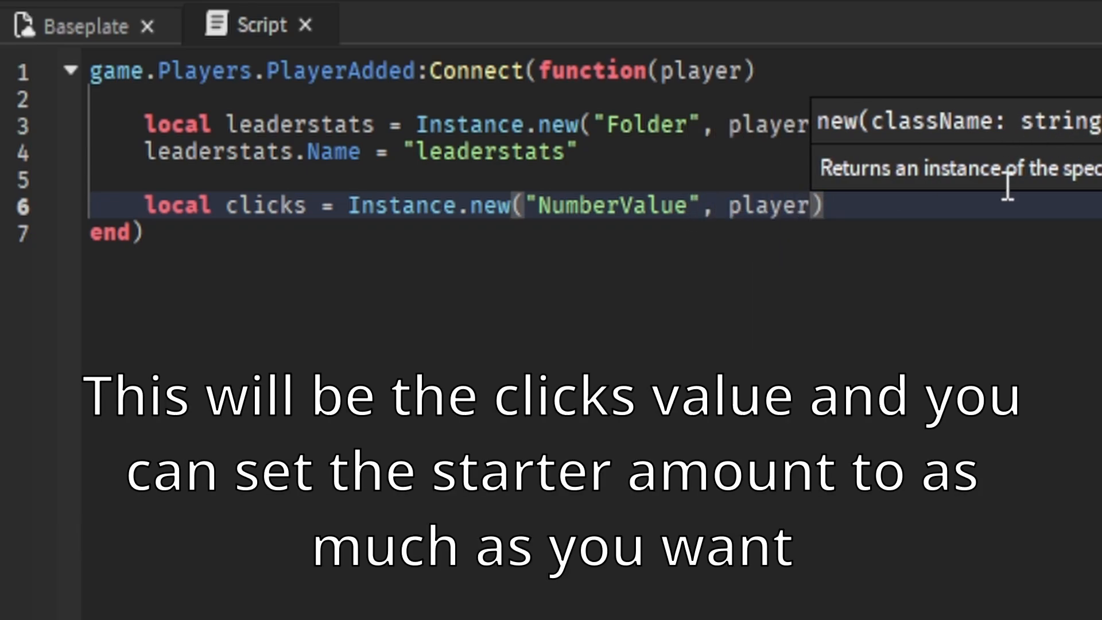
pyautogui.write('clicks.V')
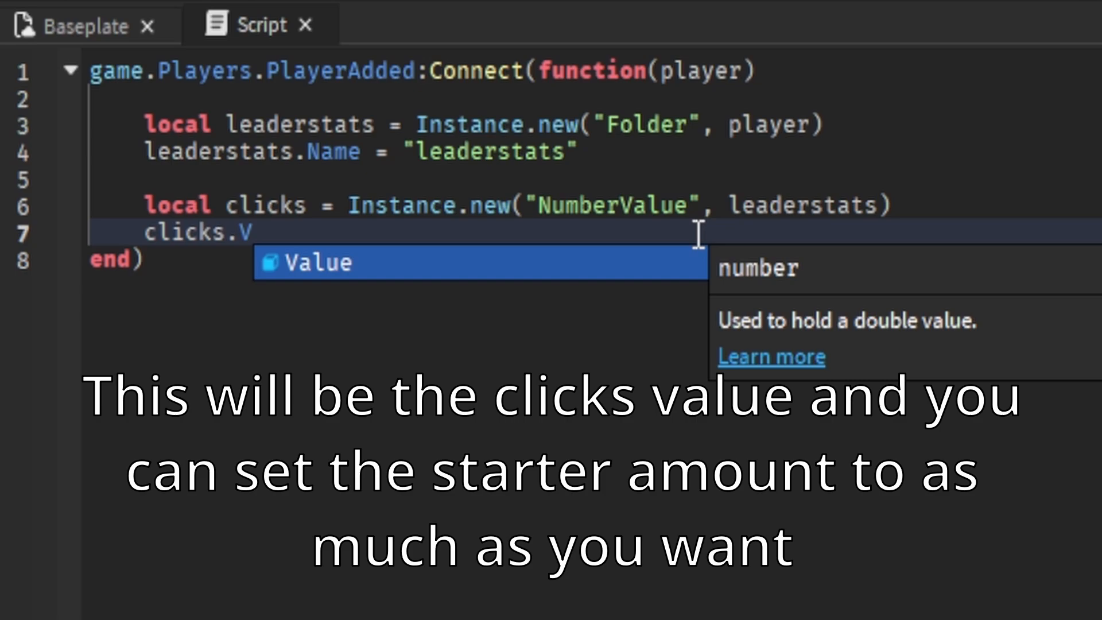
pyautogui.write('ame')
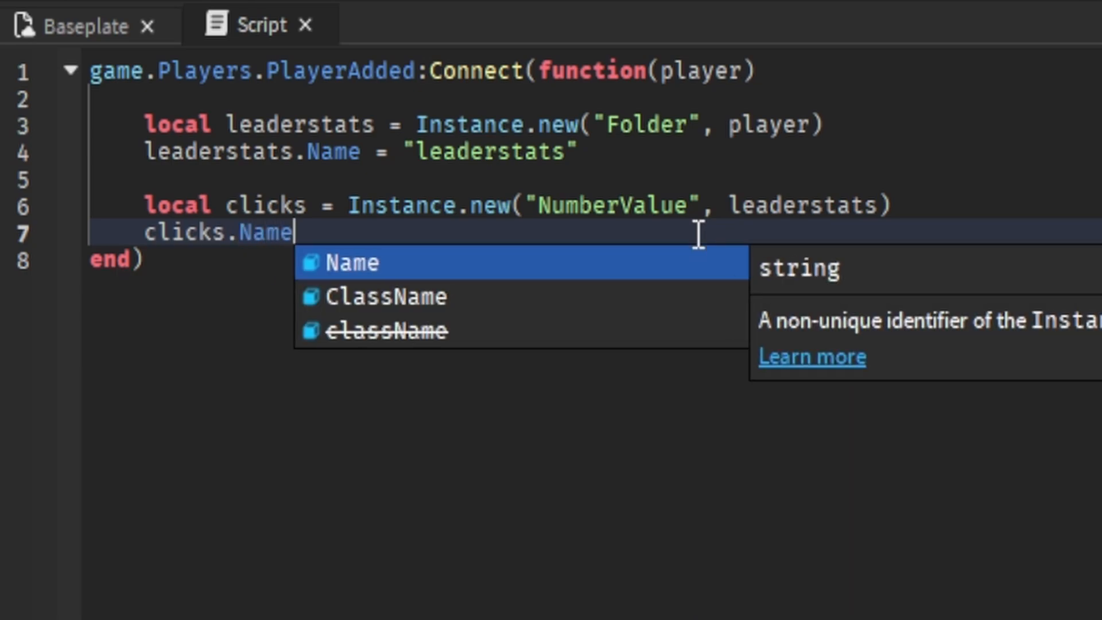
pyautogui.write('= "Clic')
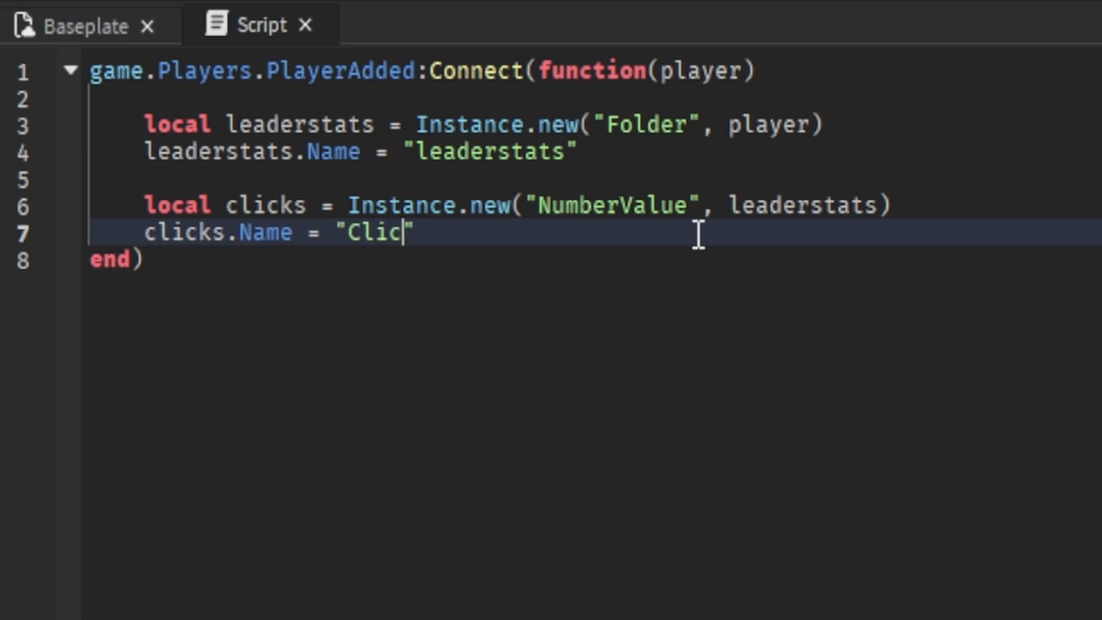
pyautogui.write('ks"')
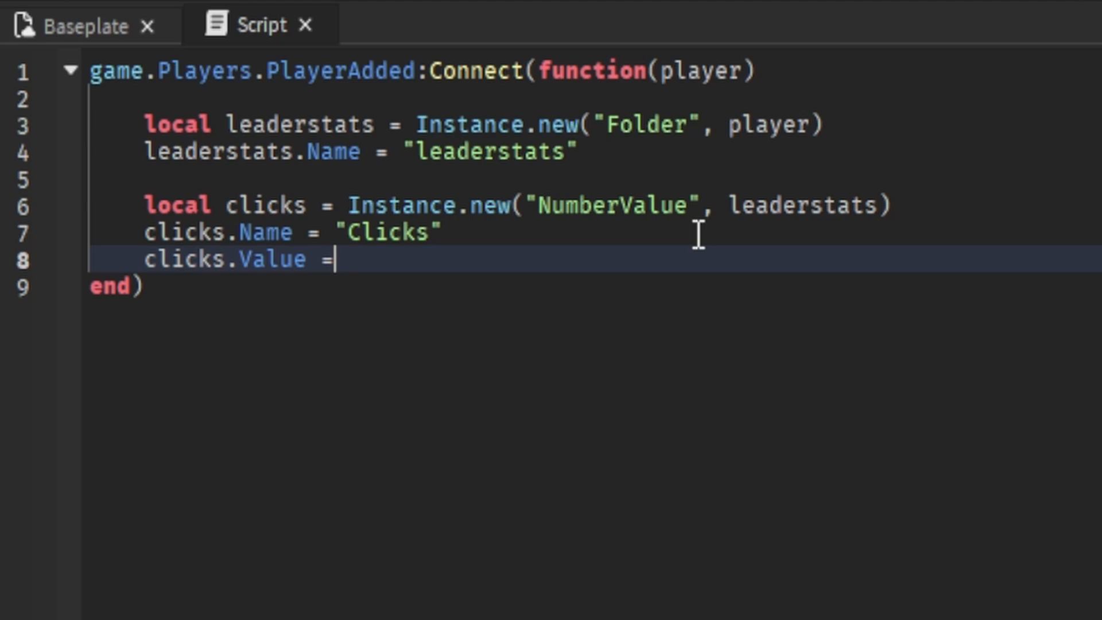
pyautogui.write('0')
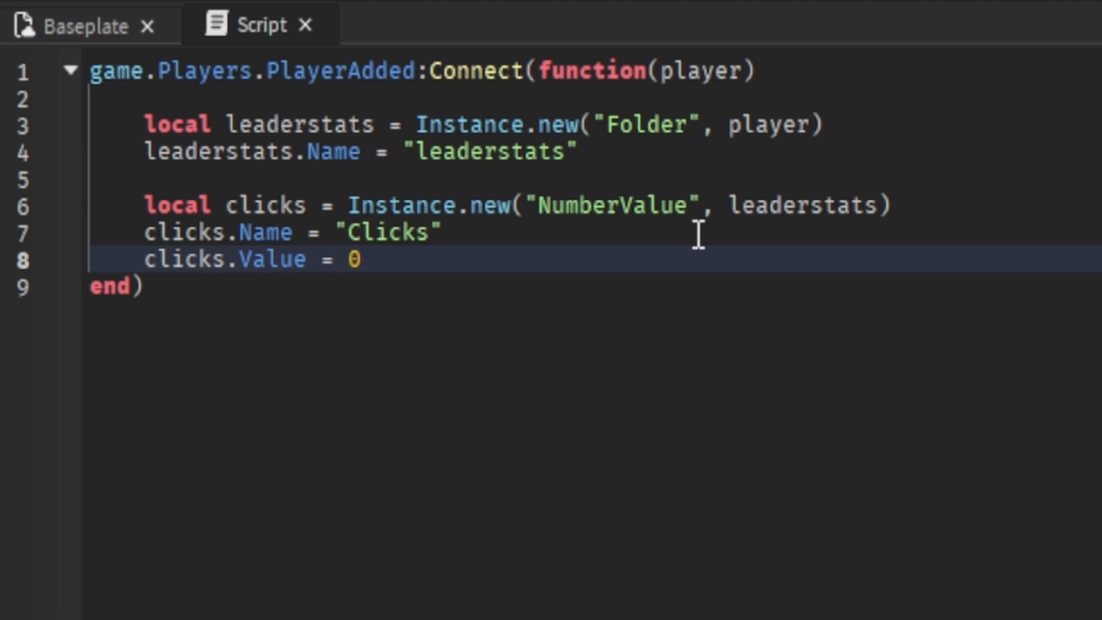
pyautogui.press('Return')
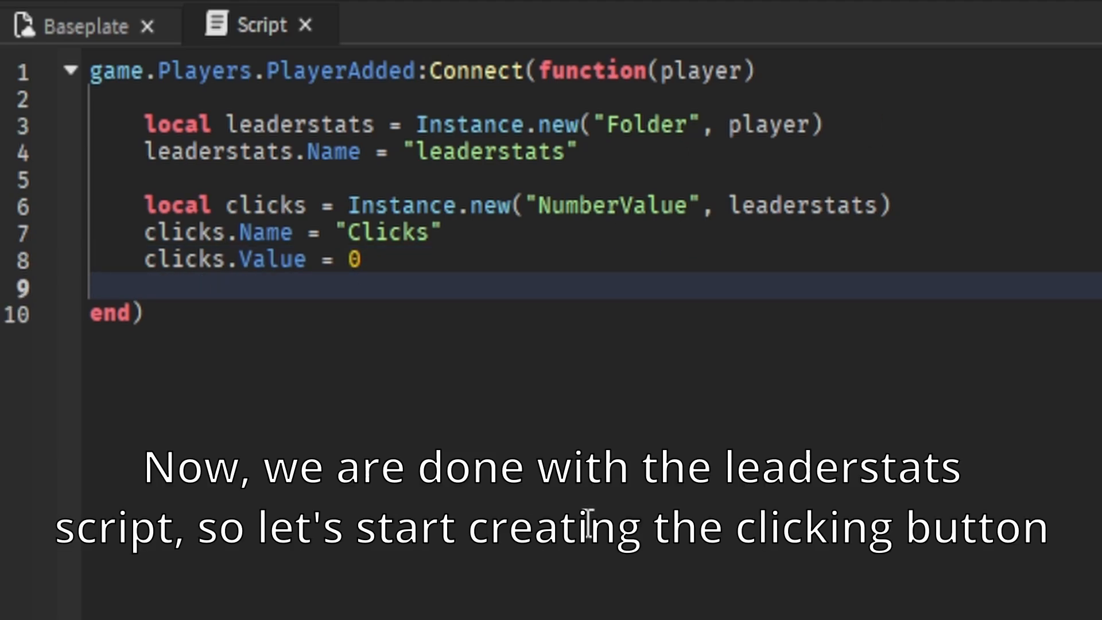
pyautogui.moveTo(303, 25)
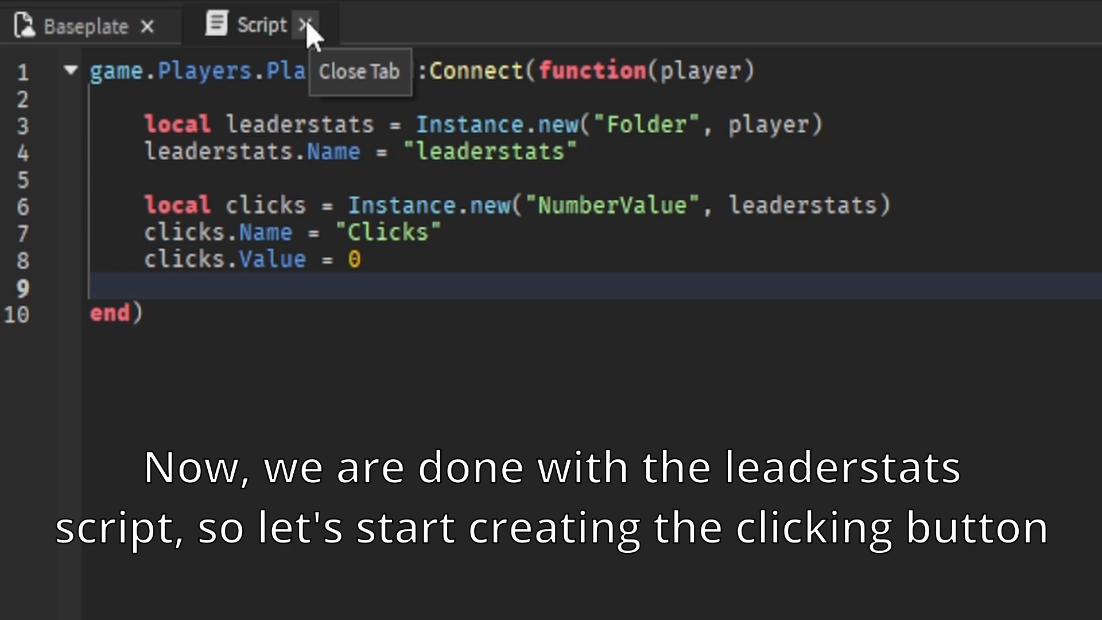
# Close the script editor and rename the script to Leaderstats
pyautogui.click(305, 24)
pyautogui.write('L')
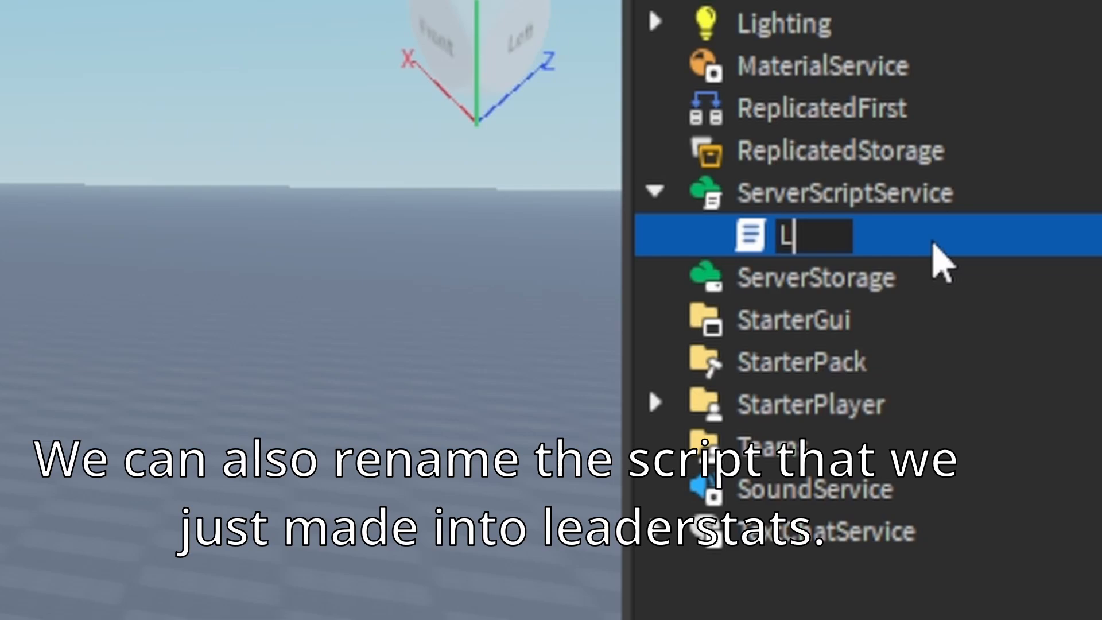
pyautogui.write('eaderstats')
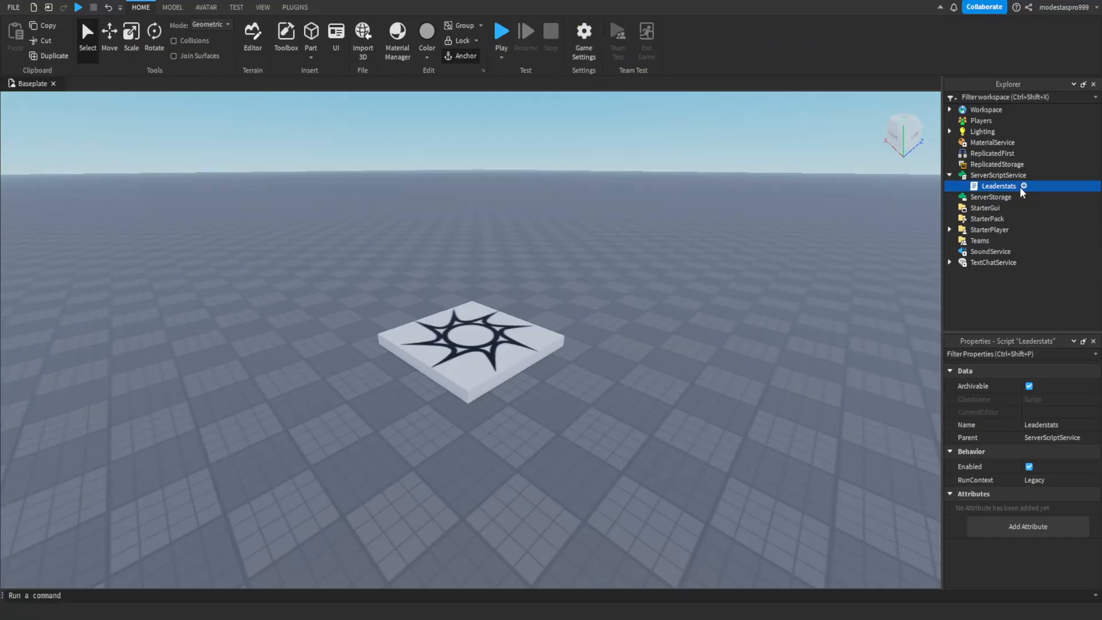
pyautogui.moveTo(1013, 208)
pyautogui.write('sz')
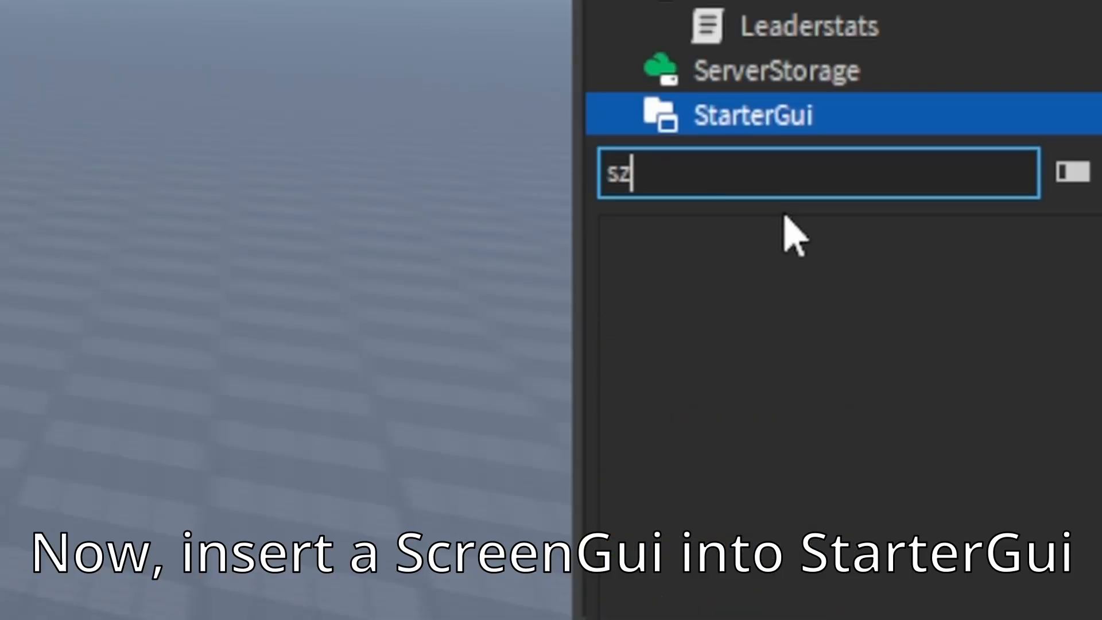
# Insert a ScreenGui under StarterGui with a TextButton inside it
pyautogui.write('c')
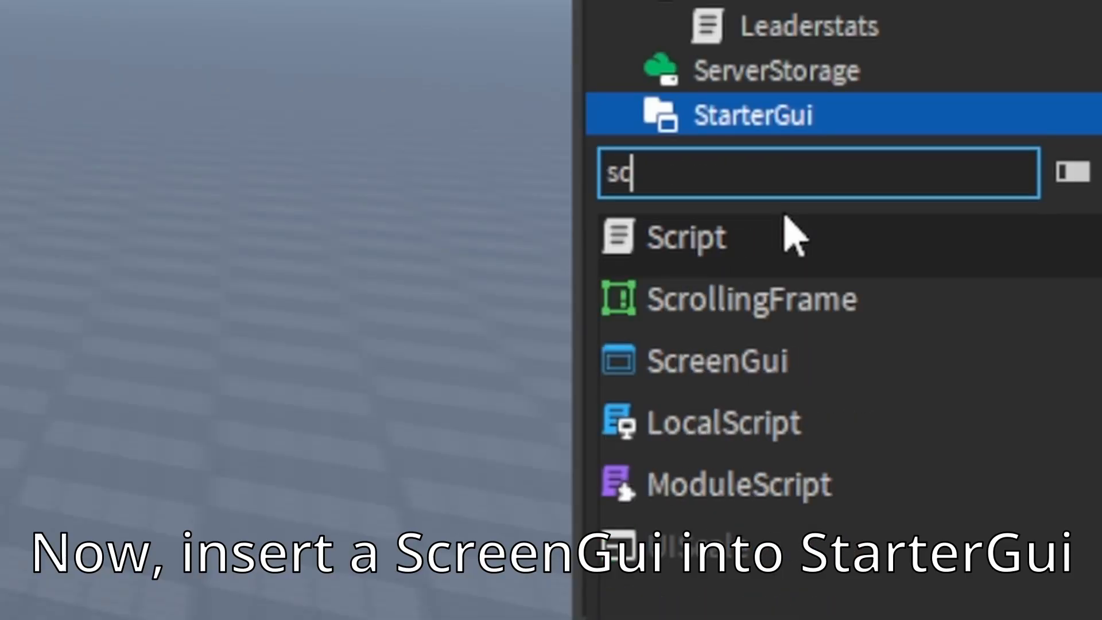
pyautogui.click(716, 359)
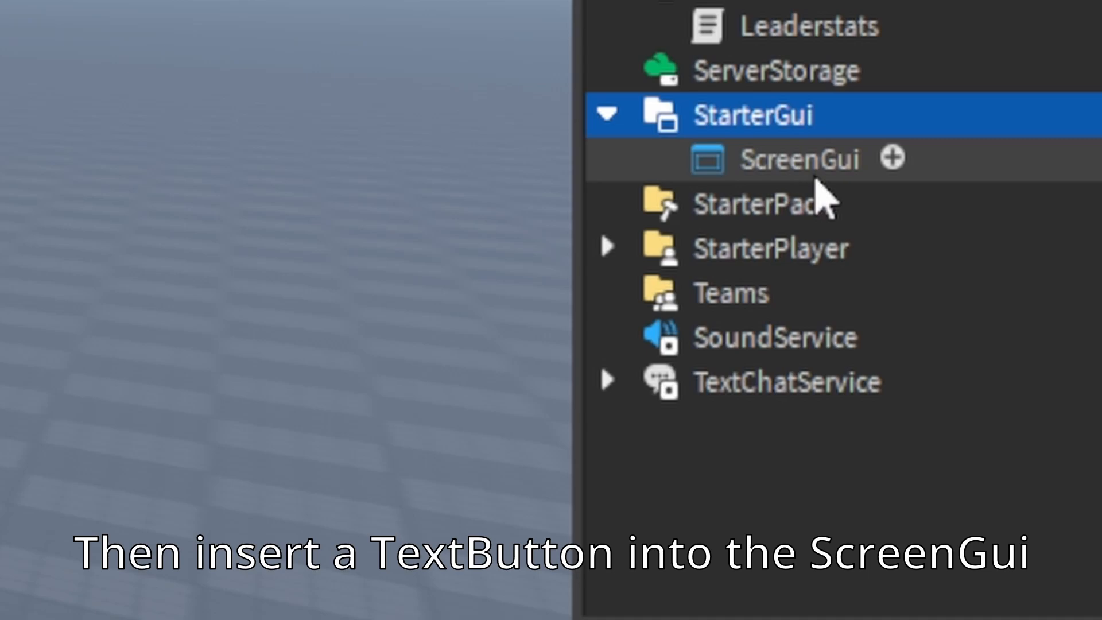
pyautogui.click(892, 157)
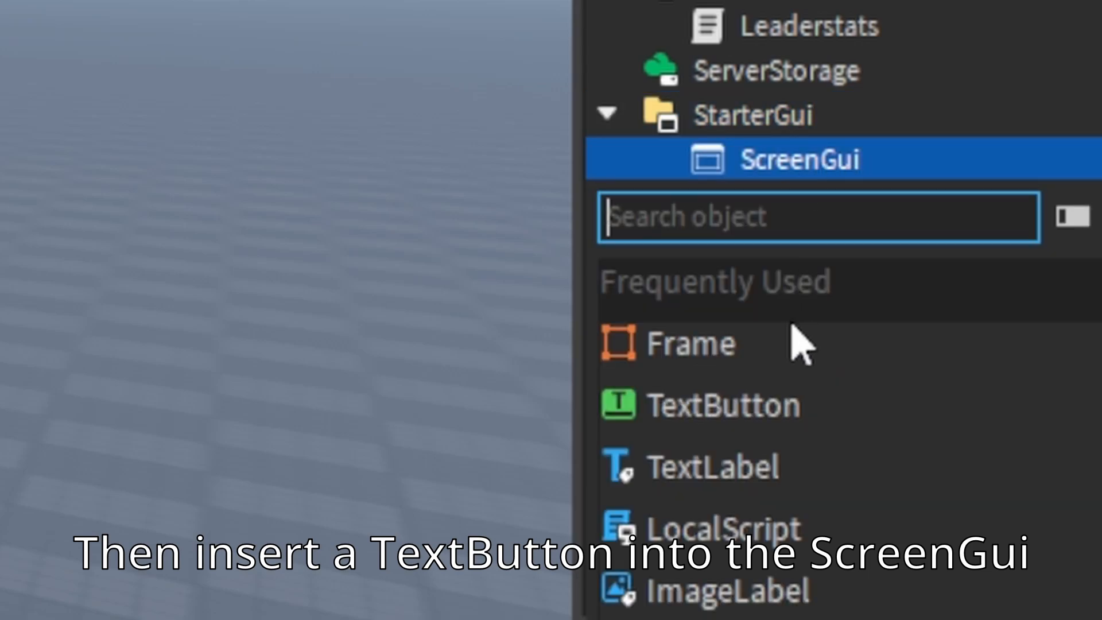
pyautogui.click(722, 404)
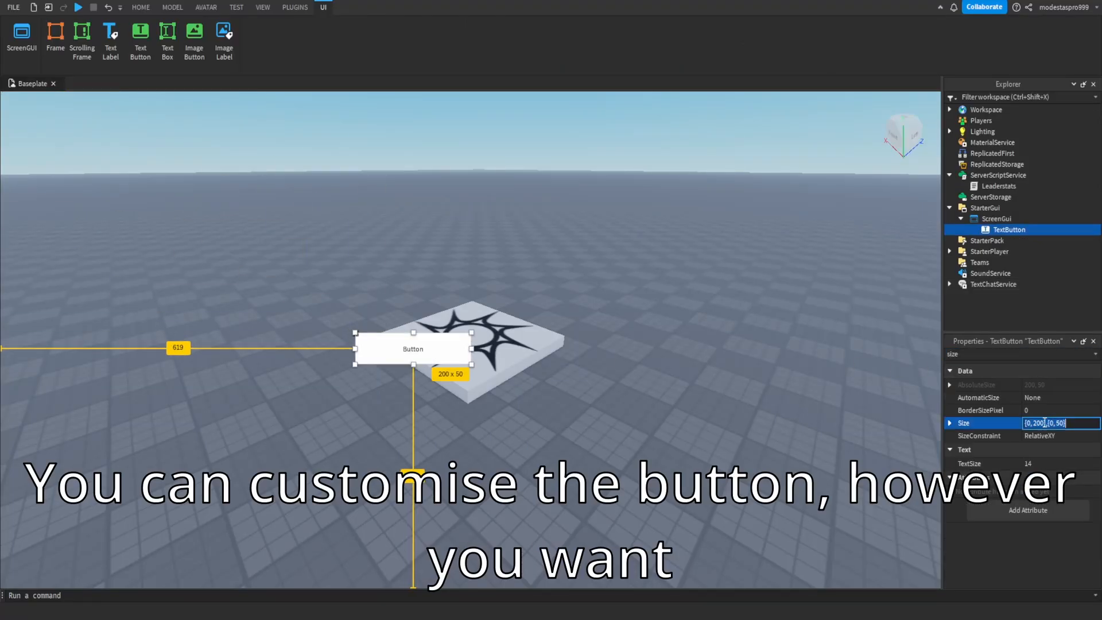
# Size the TextButton to {0.085, 0},{0.144, 0} and style it as the cyan Click button
pyautogui.write('{0.085, 0},{0.144, 0}')
pyautogui.write('Click')
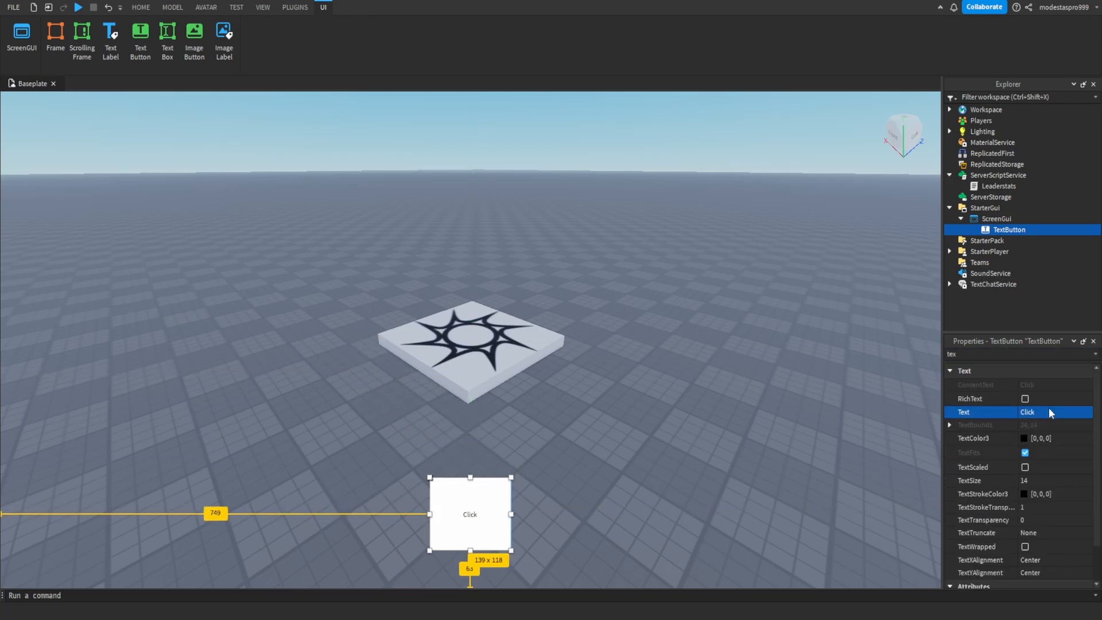
pyautogui.click(1063, 230)
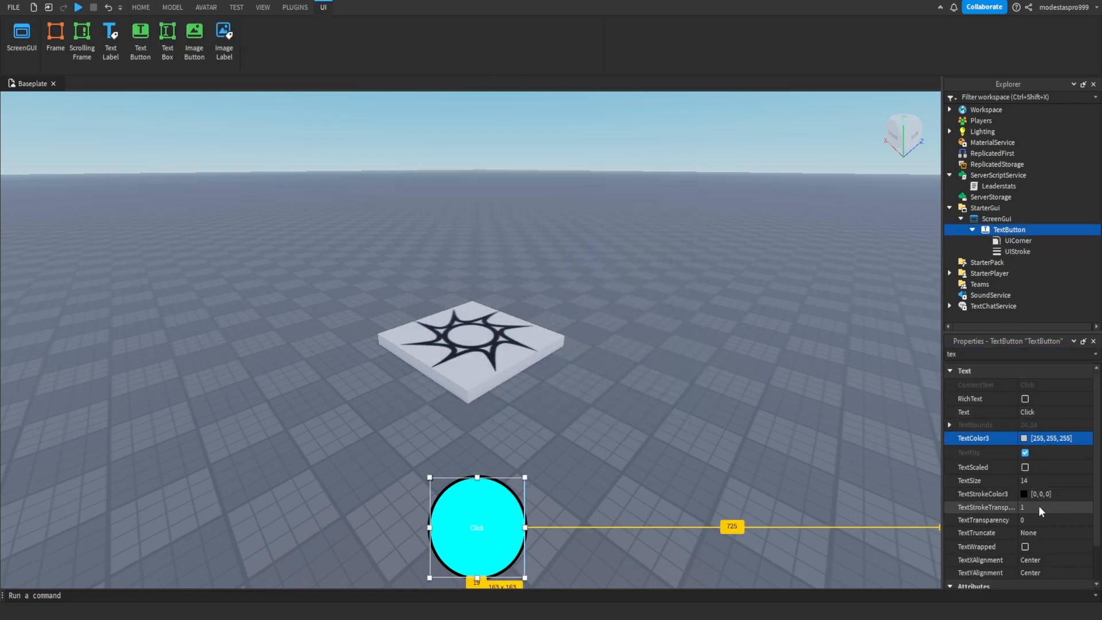
pyautogui.click(141, 7)
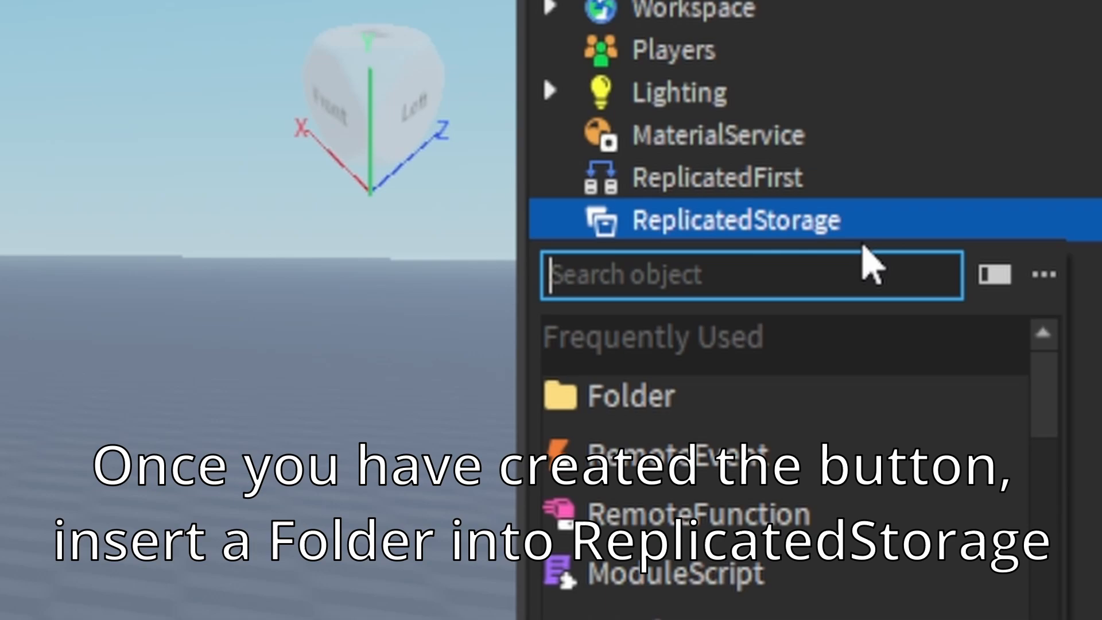
# Insert a Folder named Events into ReplicatedStorage
pyautogui.click(628, 395)
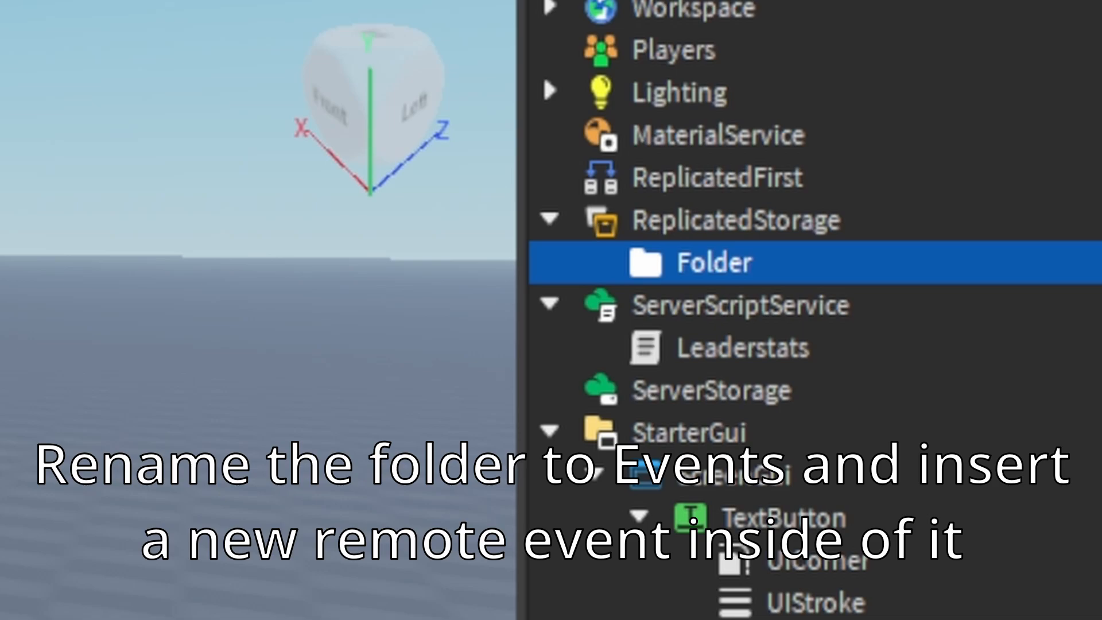
pyautogui.write('Events')
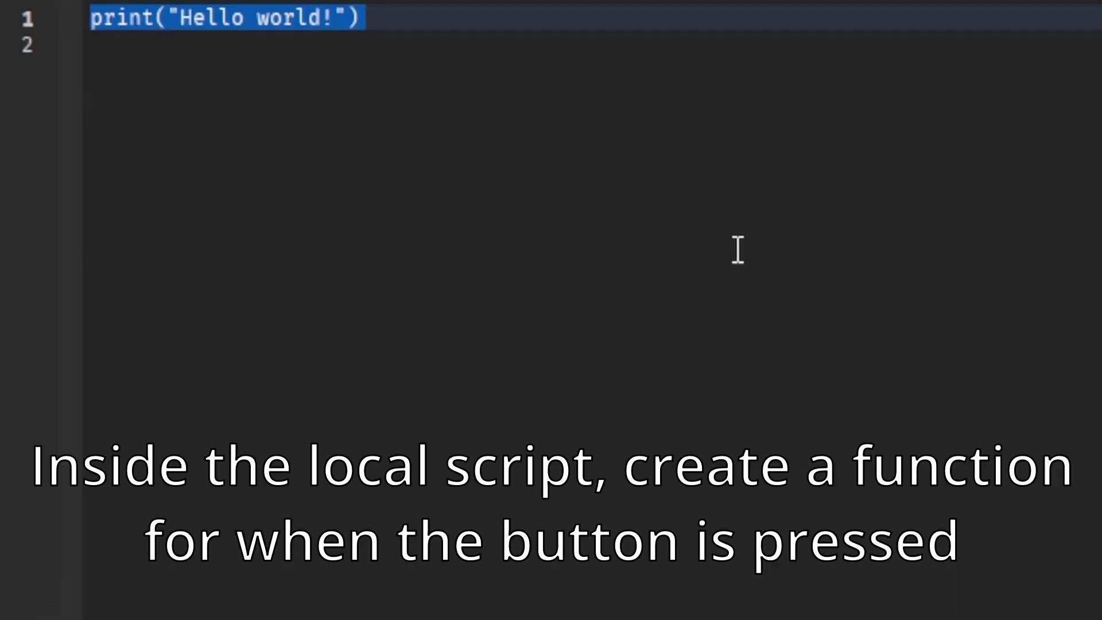
# Write script.Parent.MouseButton1Click:Connect(function(player) ... end) in the LocalScript
pyautogui.write('script.Parent.MouseButton')
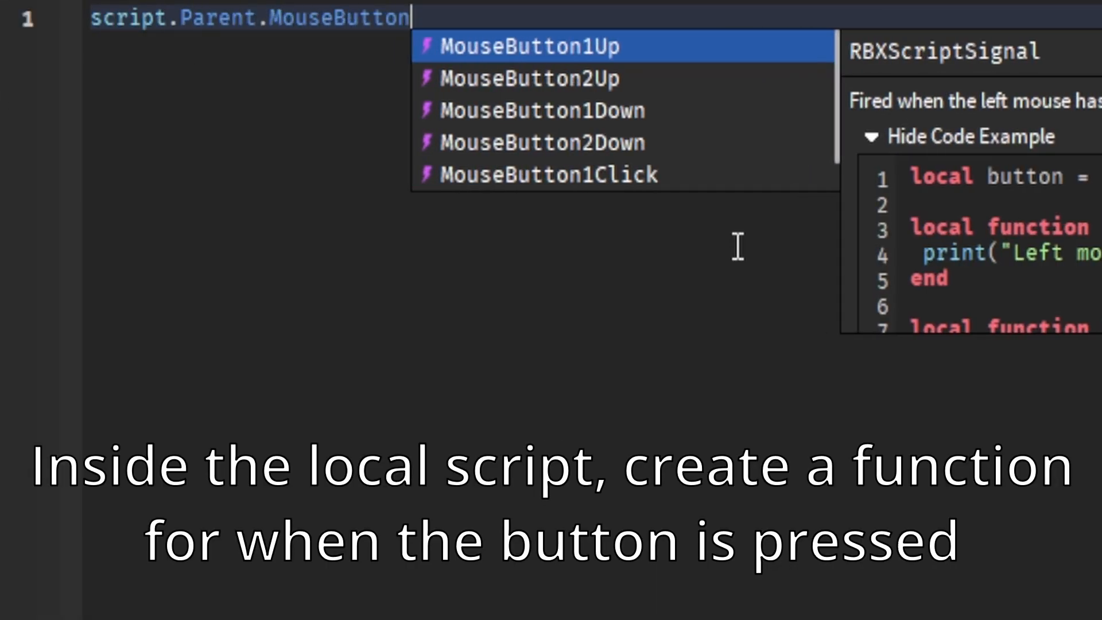
pyautogui.write('1Click:Connect(function(')
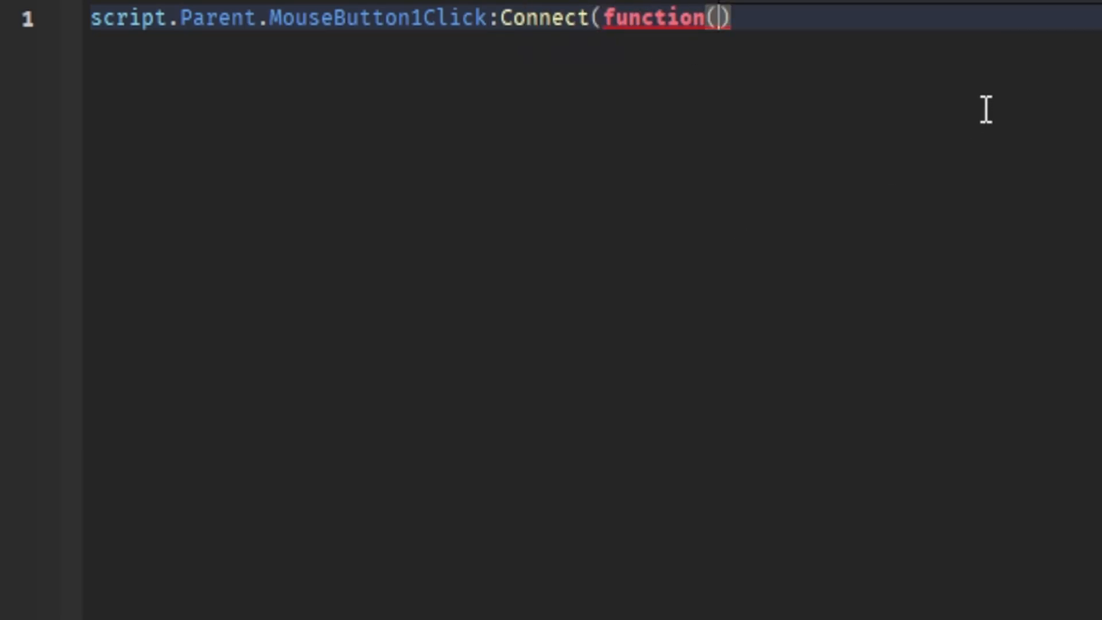
pyautogui.write('player')
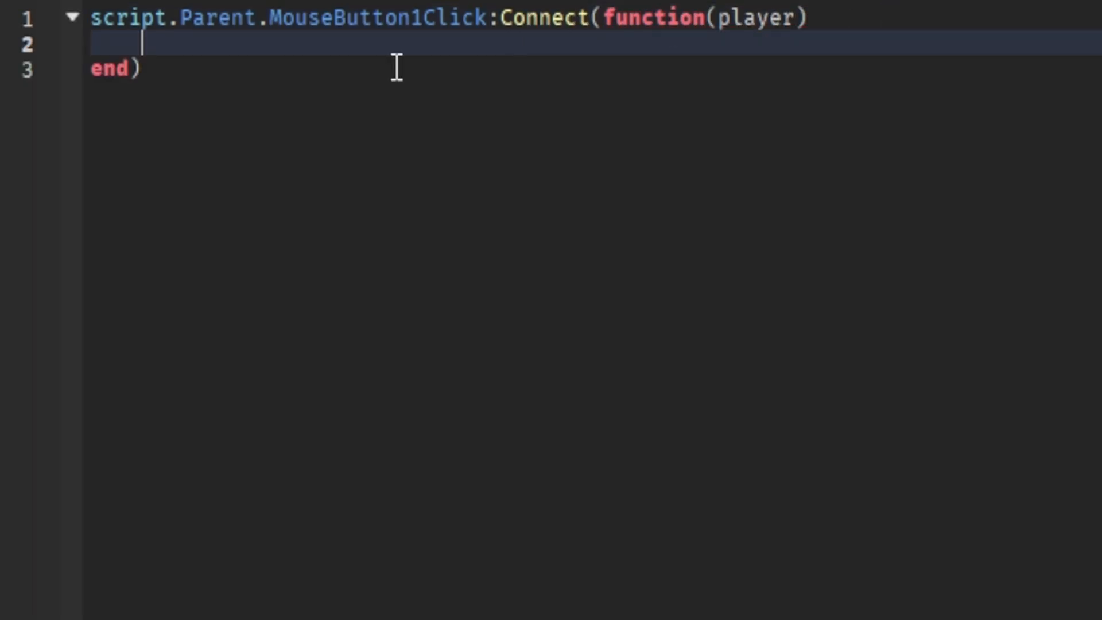
# Add local debounce = false and an if debounce == false block setting it true in the handler
pyautogui.write('l')
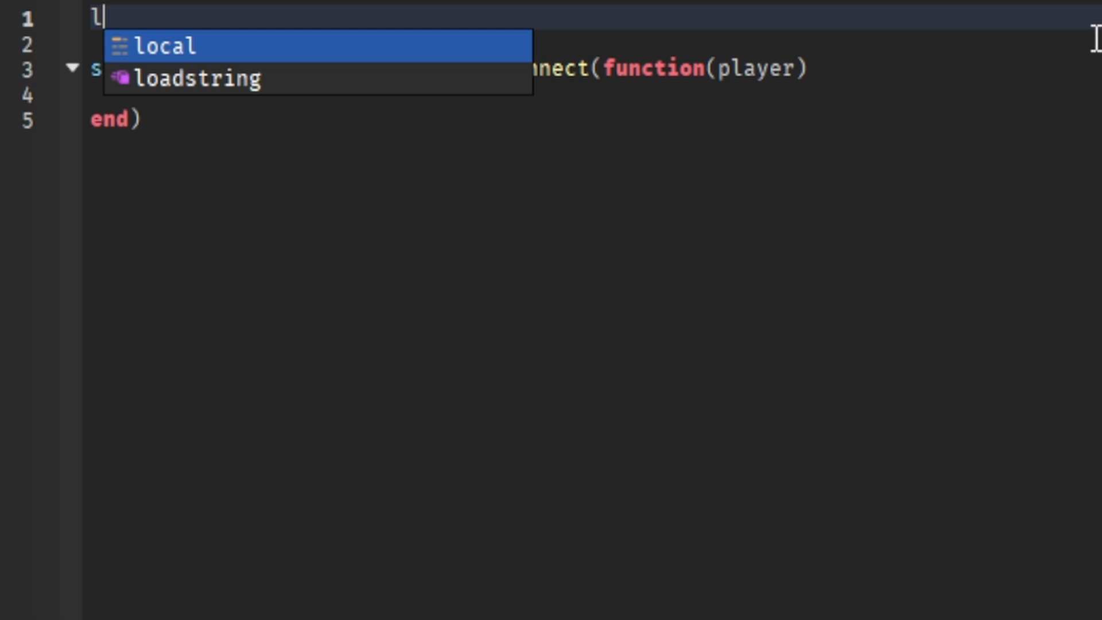
pyautogui.write('local debounce = false')
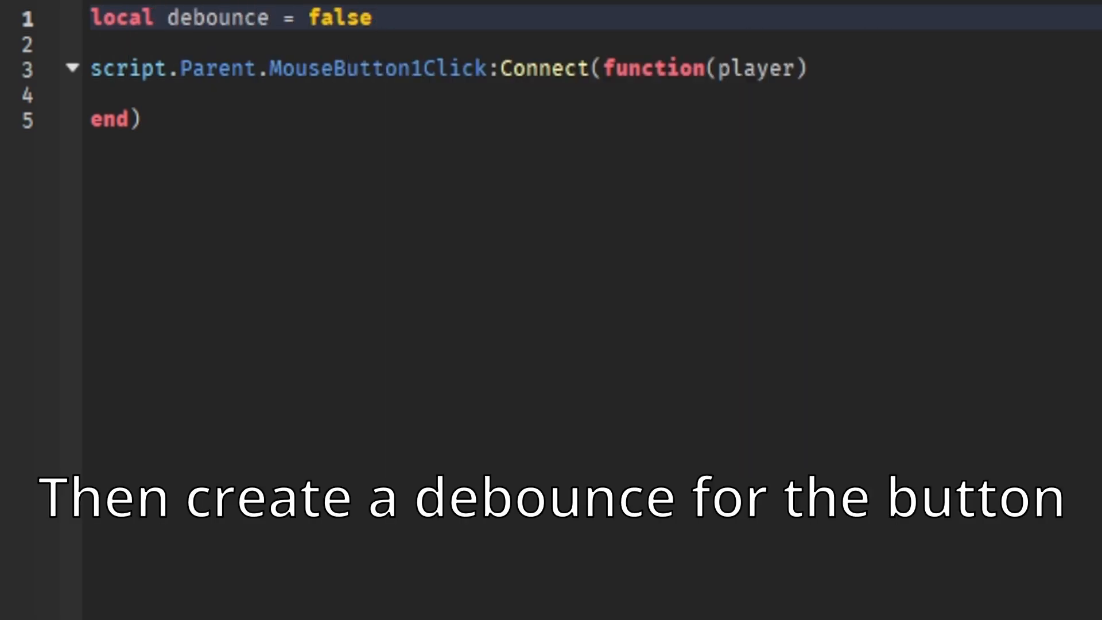
pyautogui.write('if debounce == false then')
pyautogui.write('debounce = true')
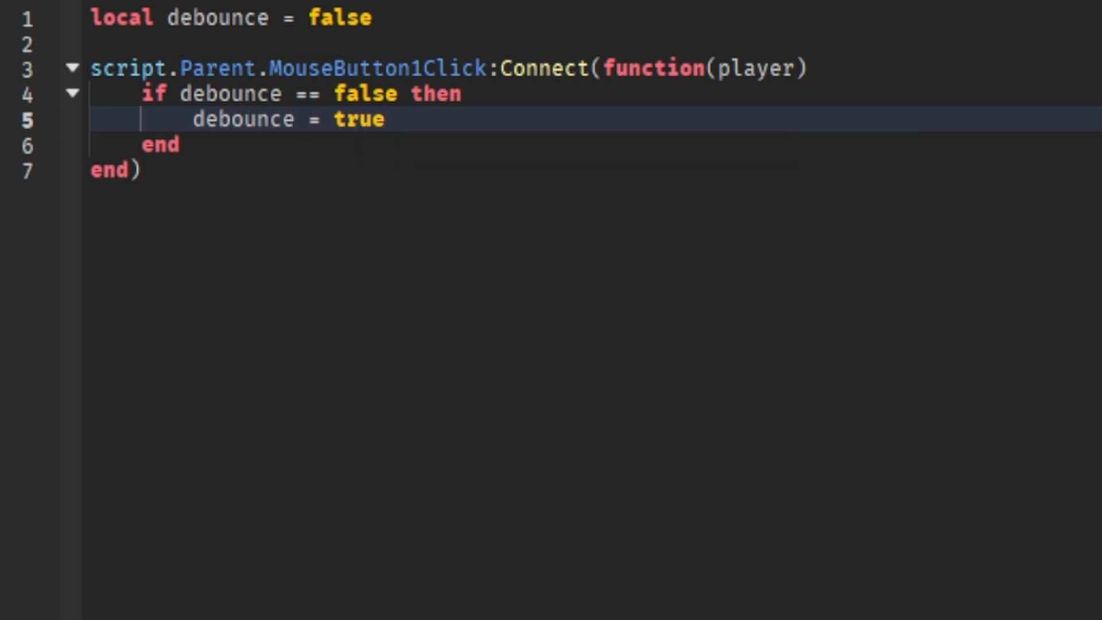
pyautogui.press('Return')
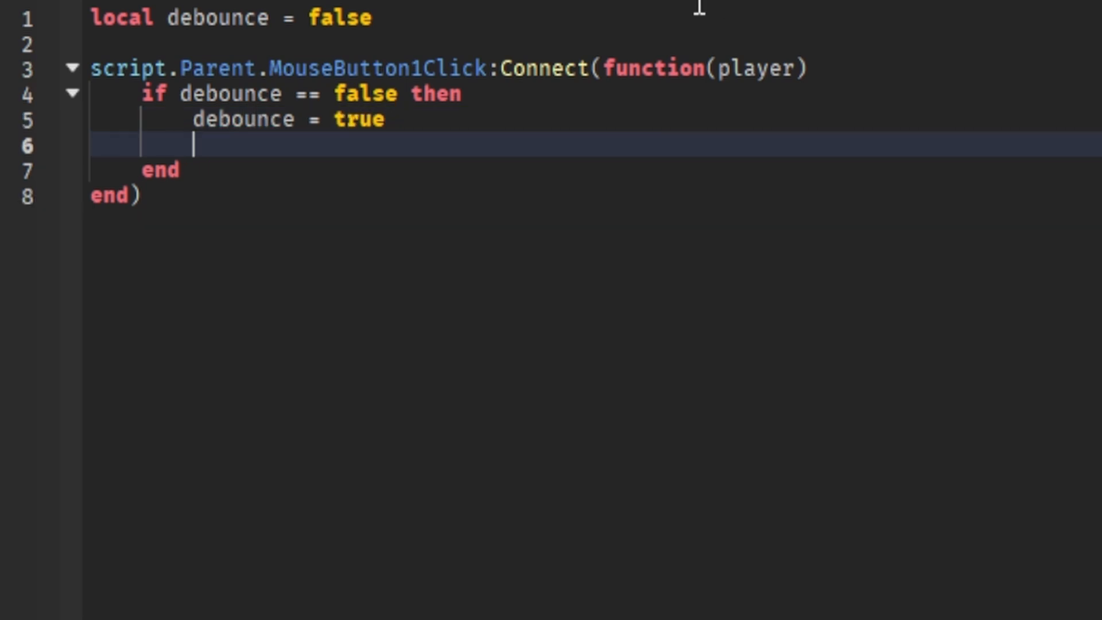
pyautogui.write('game.ReplicatedStorage')
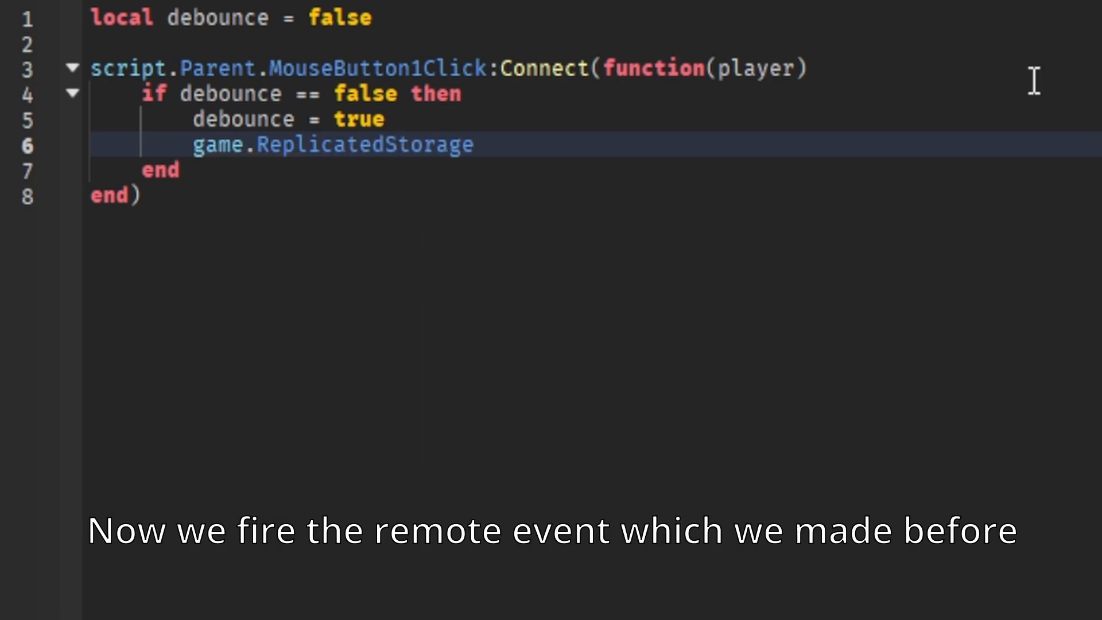
# Fire game.ReplicatedStorage.Events.ClickEvent:FireServer() and add task.wait() after it
pyautogui.write('.Events.RemoteEvent')
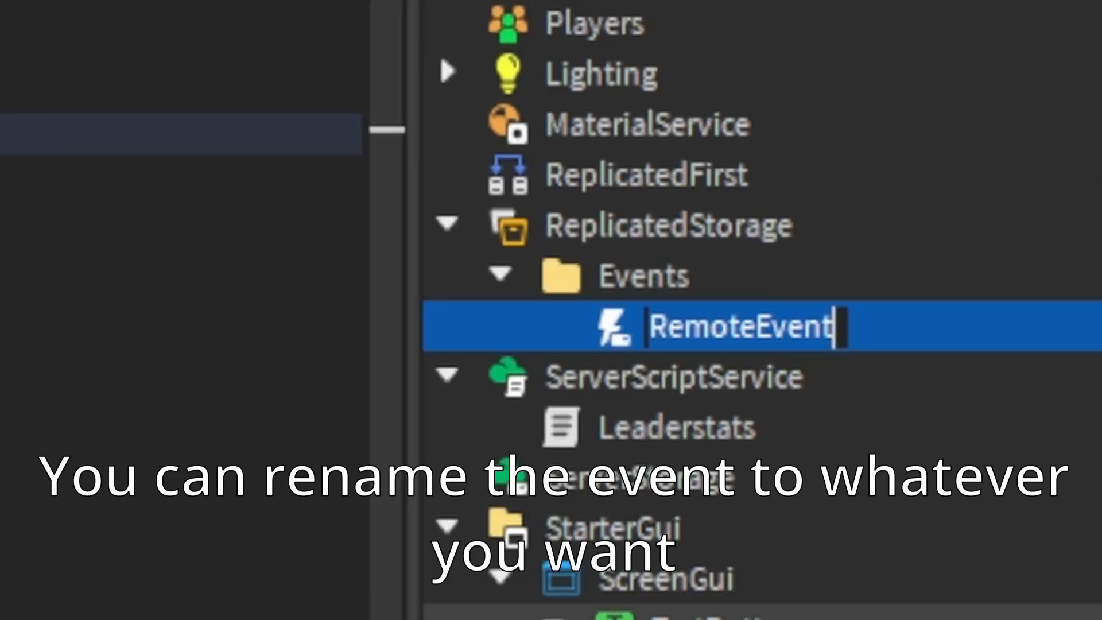
pyautogui.moveTo(739, 422)
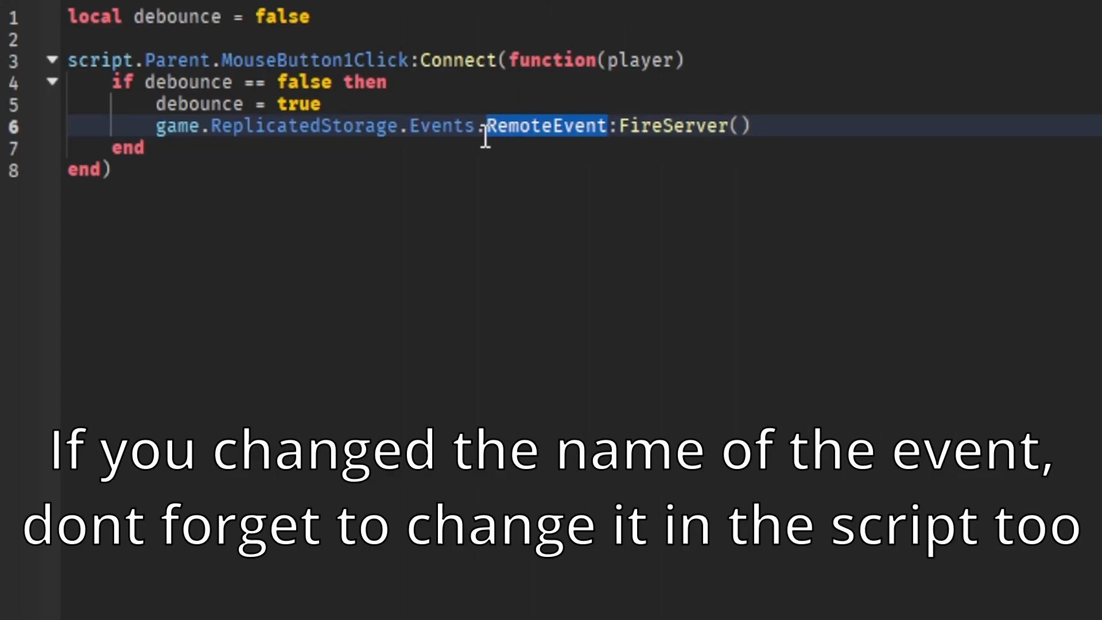
pyautogui.write('ClickEvent')
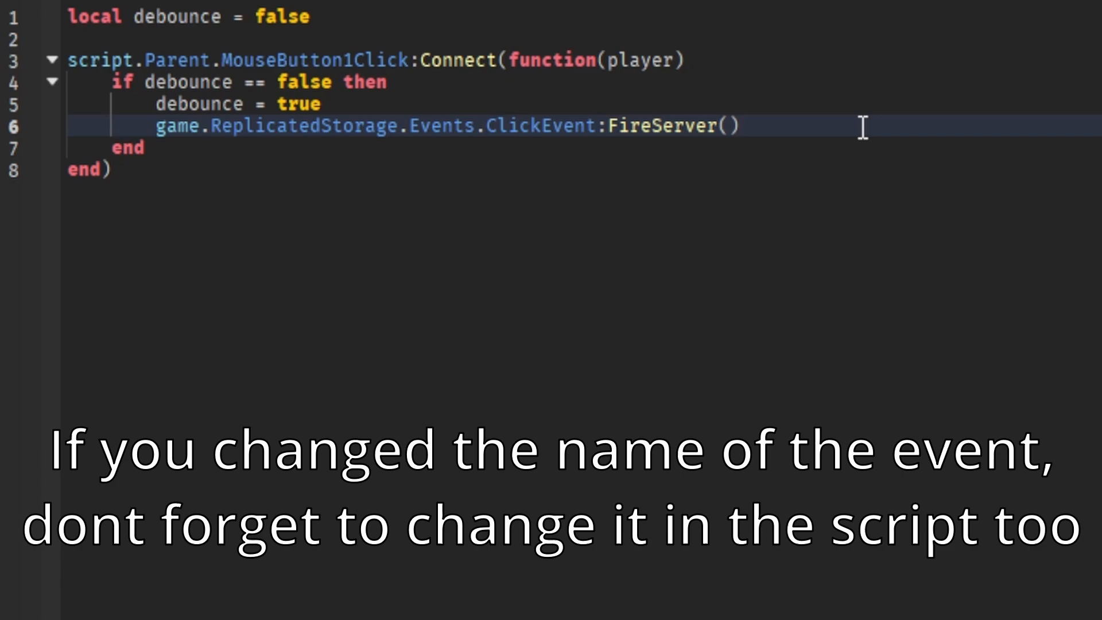
pyautogui.write('task.wait(')
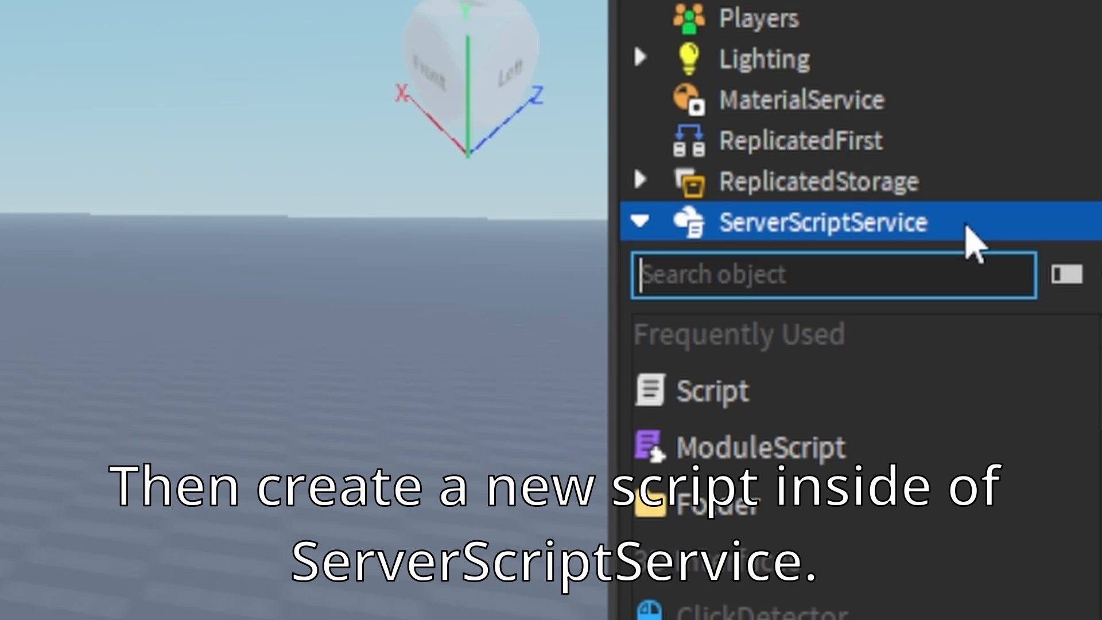
pyautogui.moveTo(838, 418)
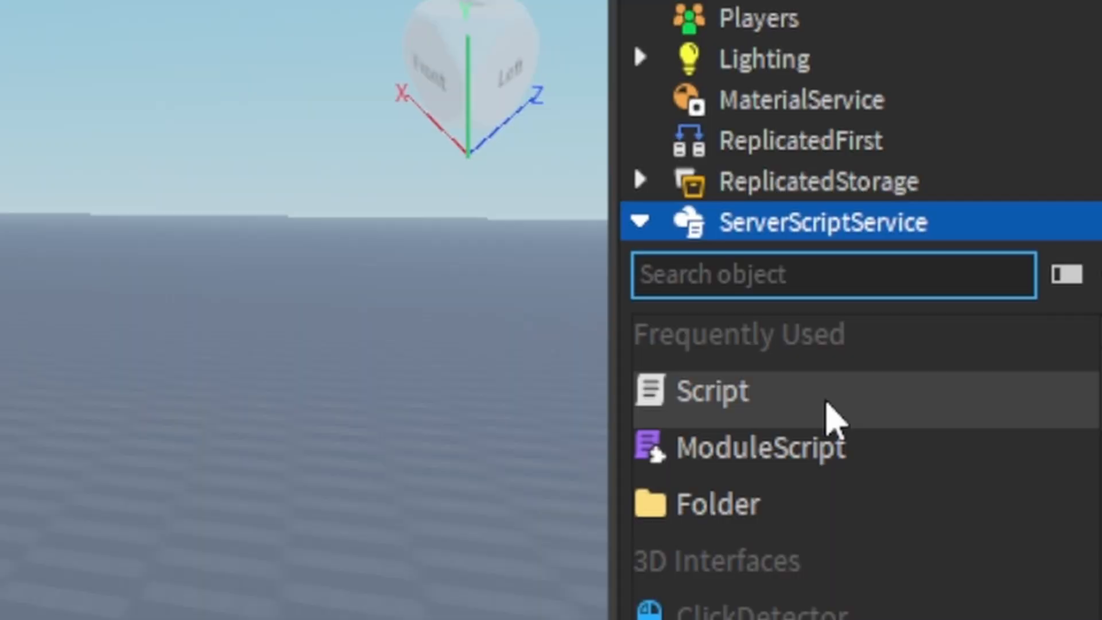
# Insert a new Script under ServerScriptService and start naming it 'Click'
pyautogui.click(712, 393)
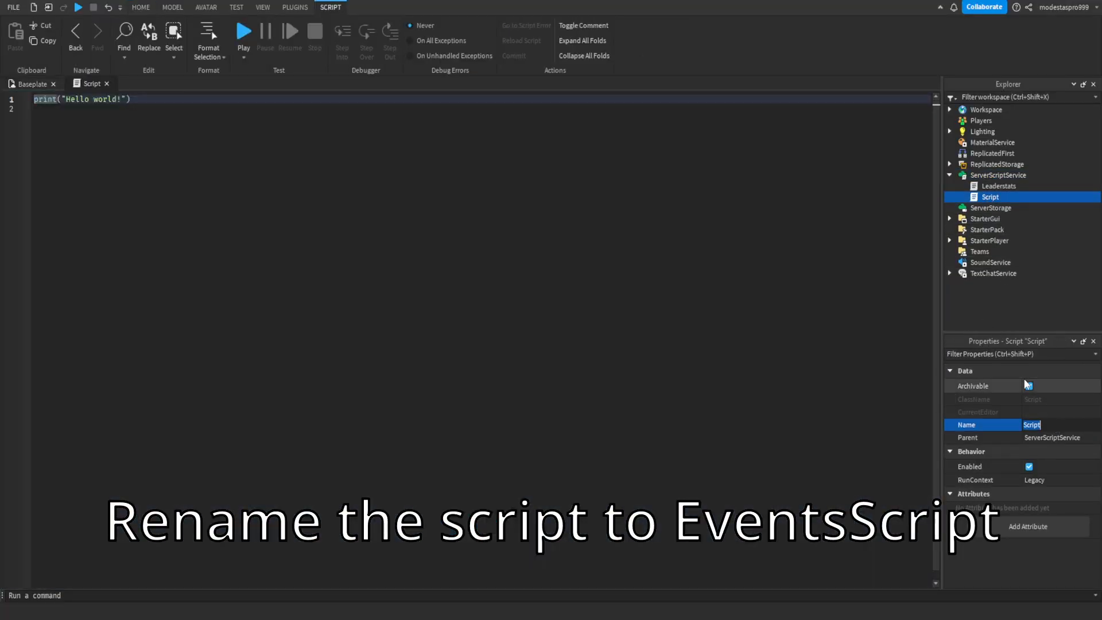
pyautogui.write('ClickEvent:FireServer(')
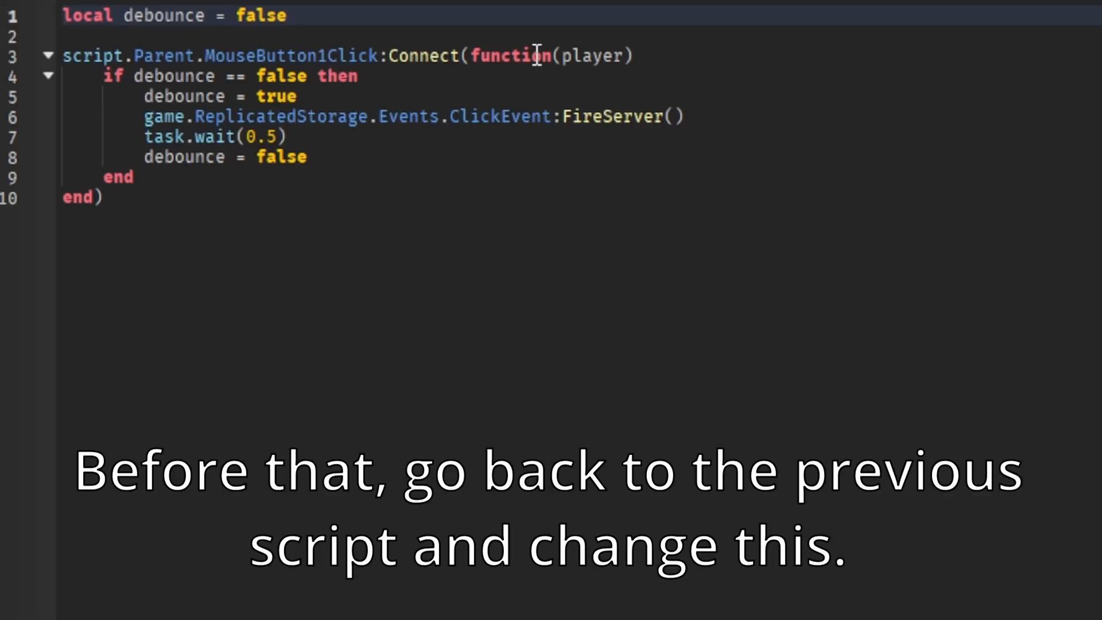
# Pass player into FireServer and begin declaring local player = game. in the new script
pyautogui.write('player')
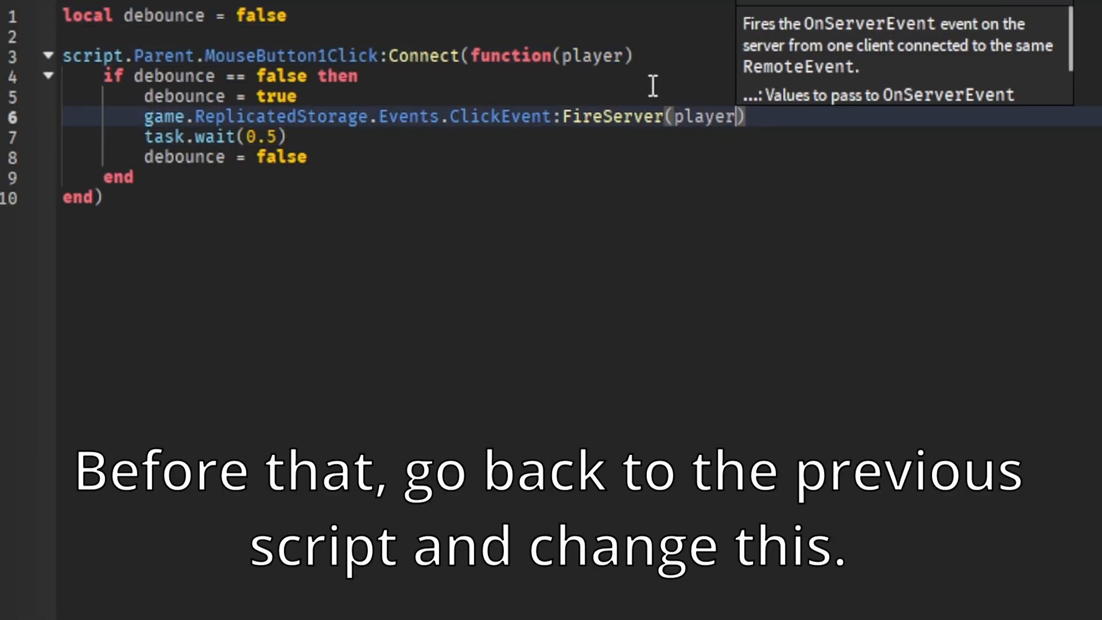
pyautogui.write('local player = game.')
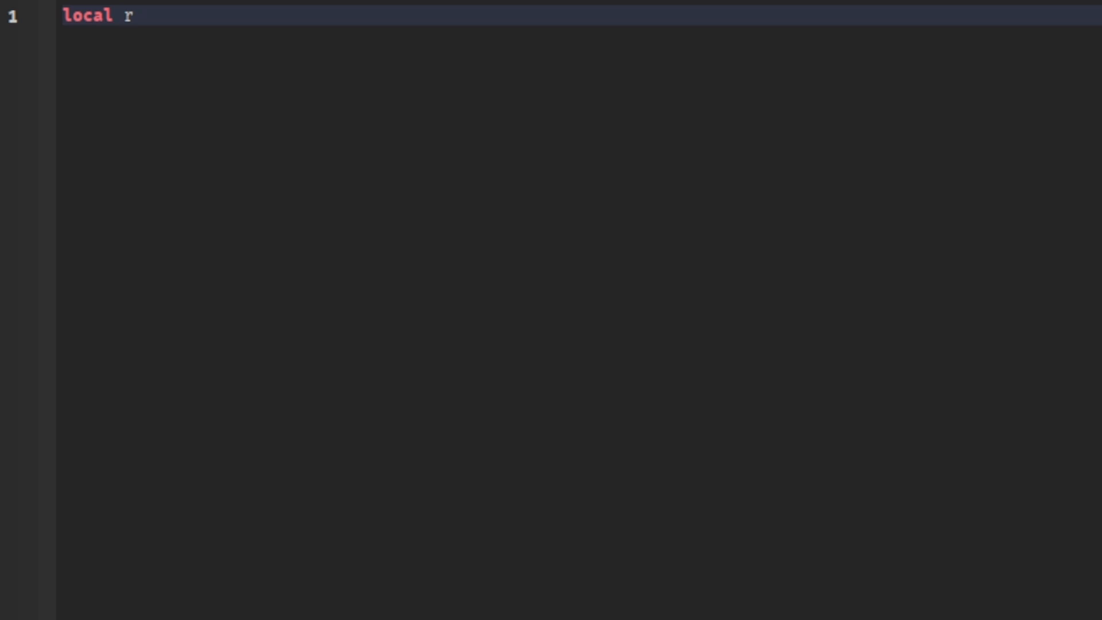
# Declare rs = game:GetService("ReplicatedStorage") and fetch ClickEvent from rs.Events
pyautogui.write('s = game:GetService()')
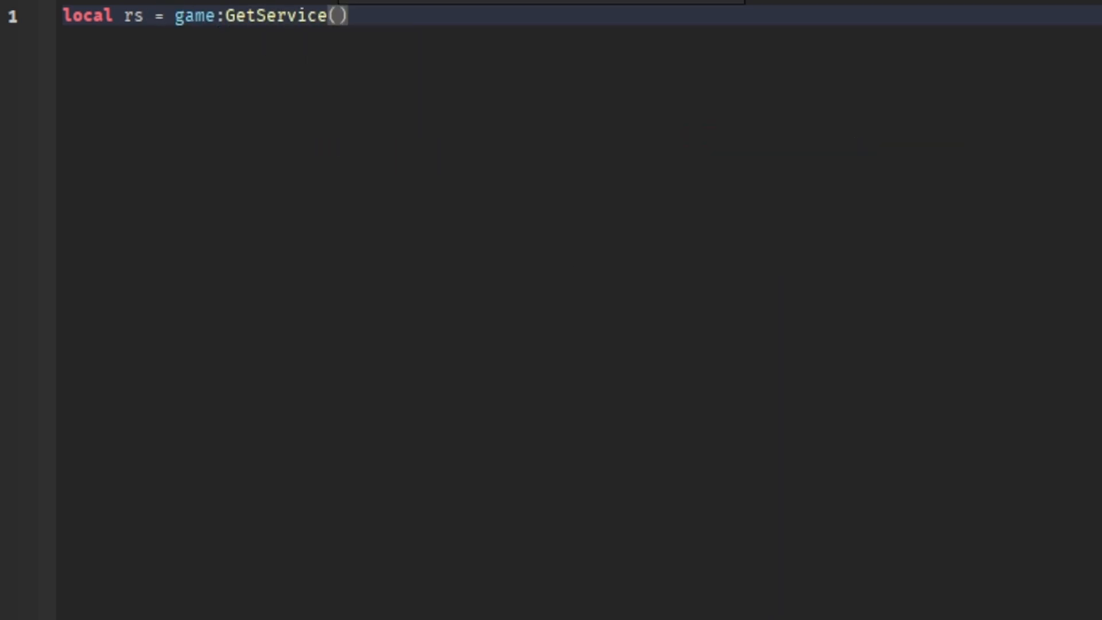
pyautogui.write('"ReplicatedStorage"')
pyautogui.write('local event')
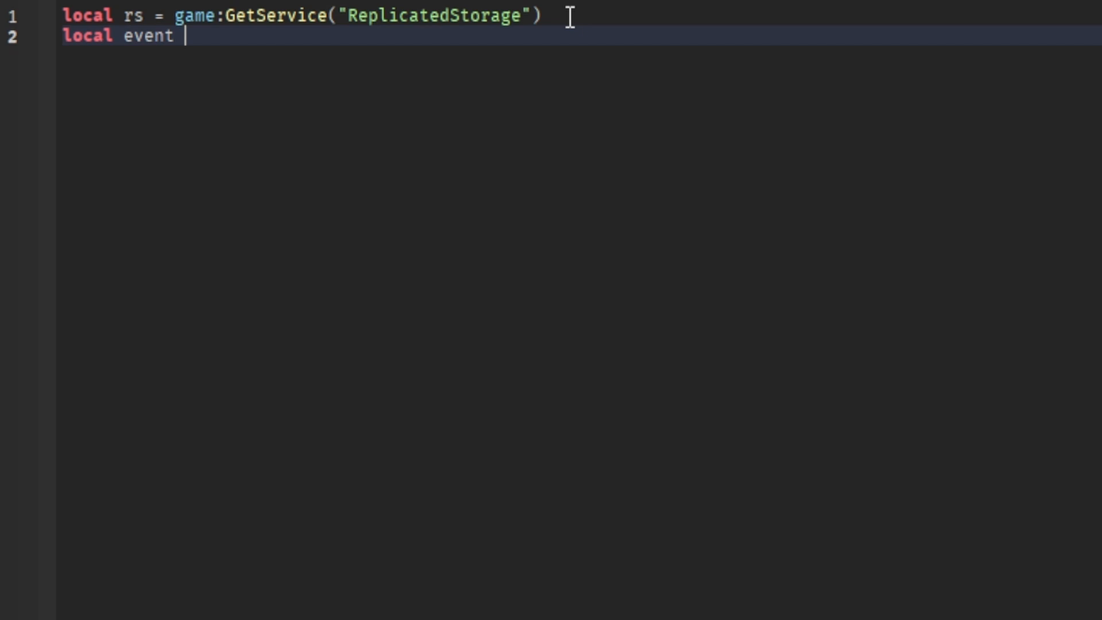
pyautogui.write('= rs.Events')
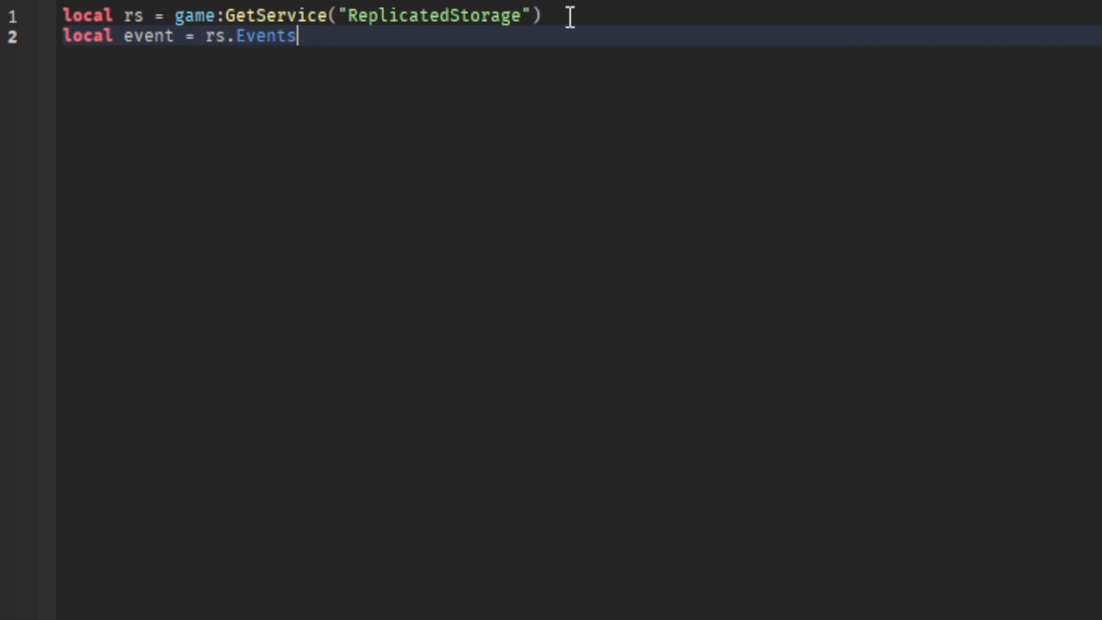
pyautogui.write(':FindFirstChild("ClickEvent")')
pyautogui.write('event.OnServerEvent')
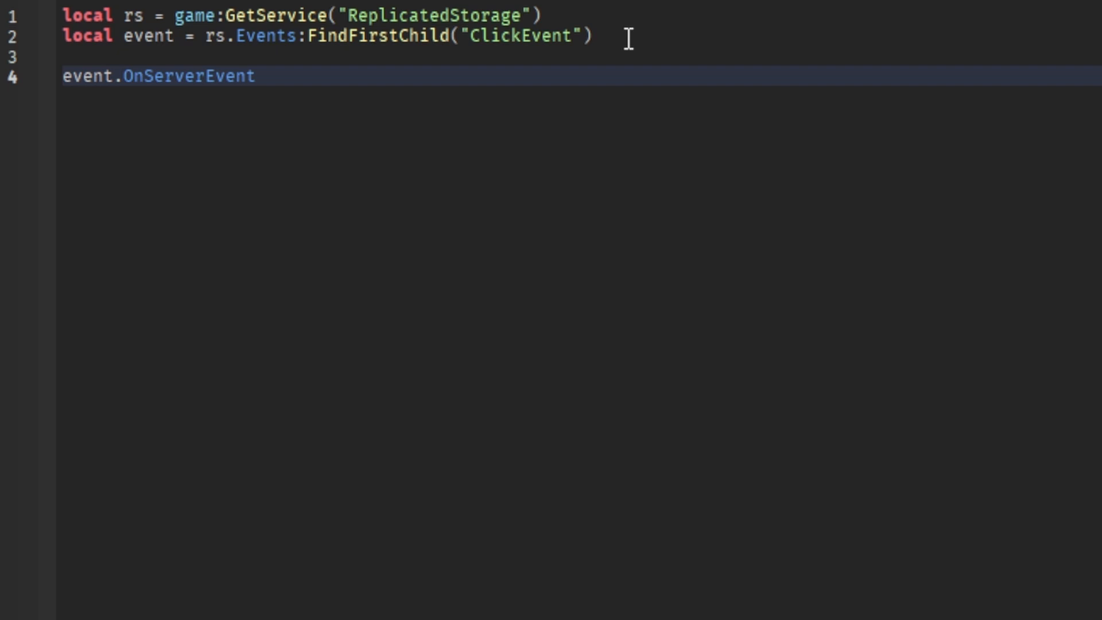
# Connect a handler that adds 1 to player.leaderstats.Clicks.Value when ClickEvent fires
pyautogui.write(':Connect(function()')
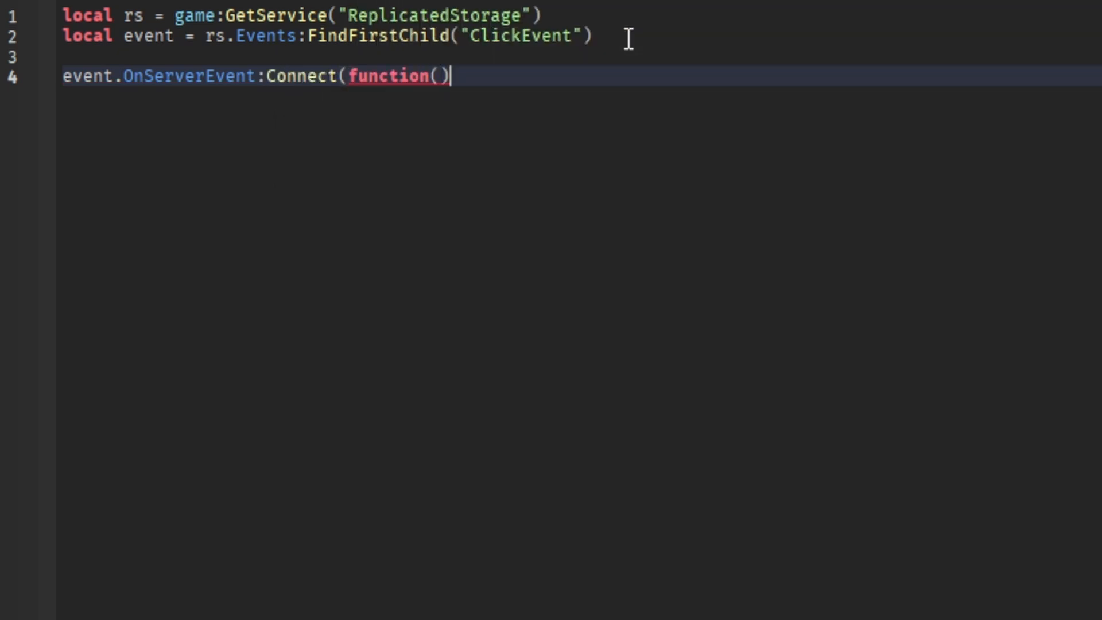
pyautogui.write('player')
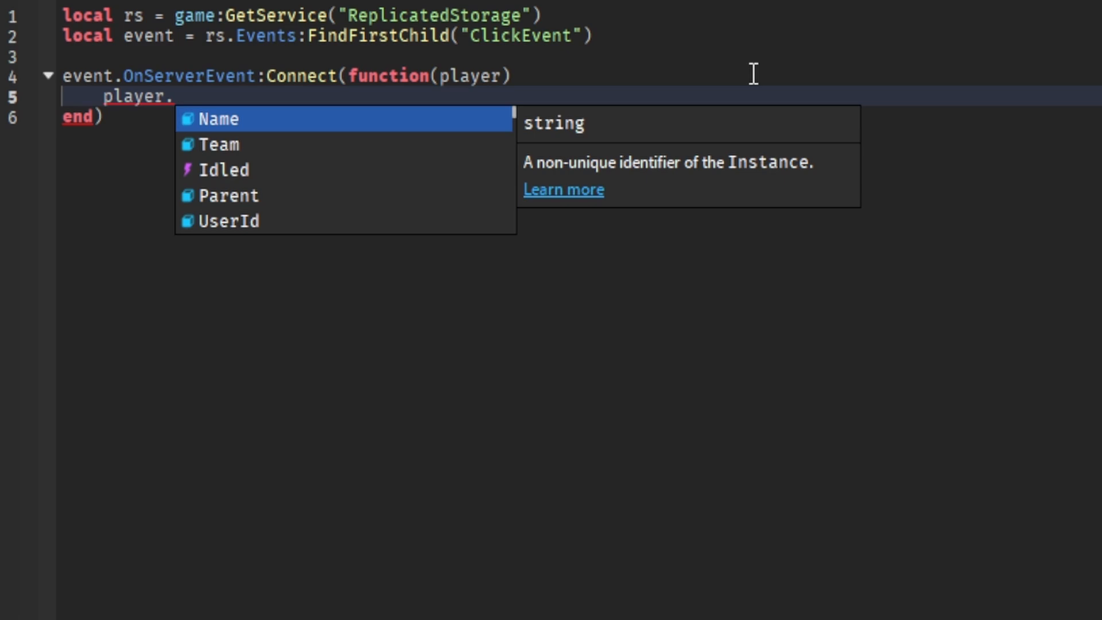
pyautogui.write('leaderstats')
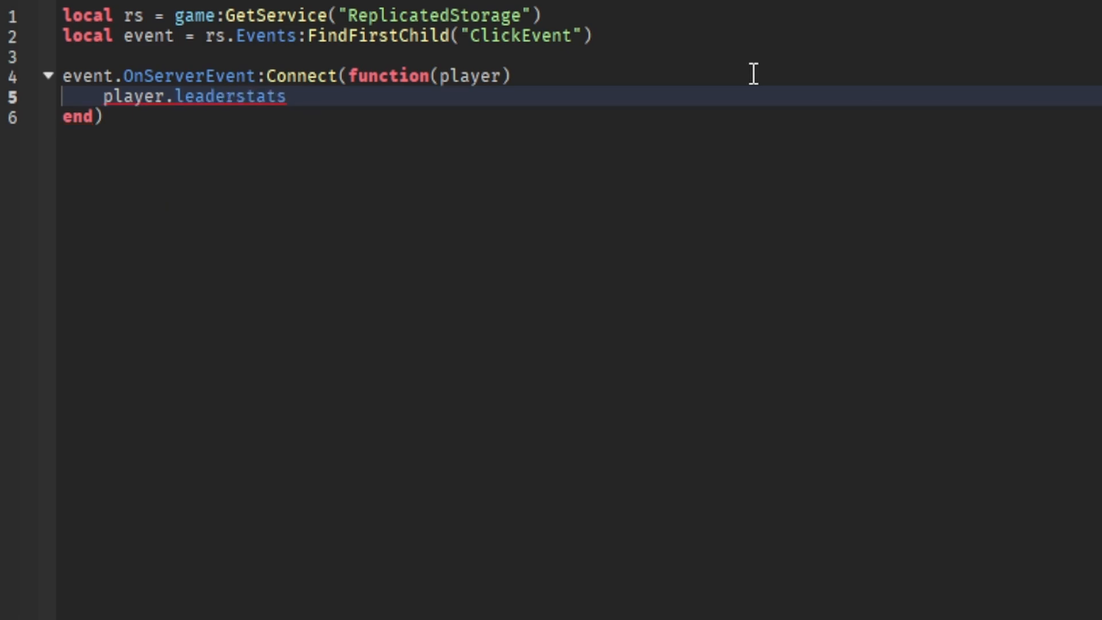
pyautogui.write('.Clicks.Va')
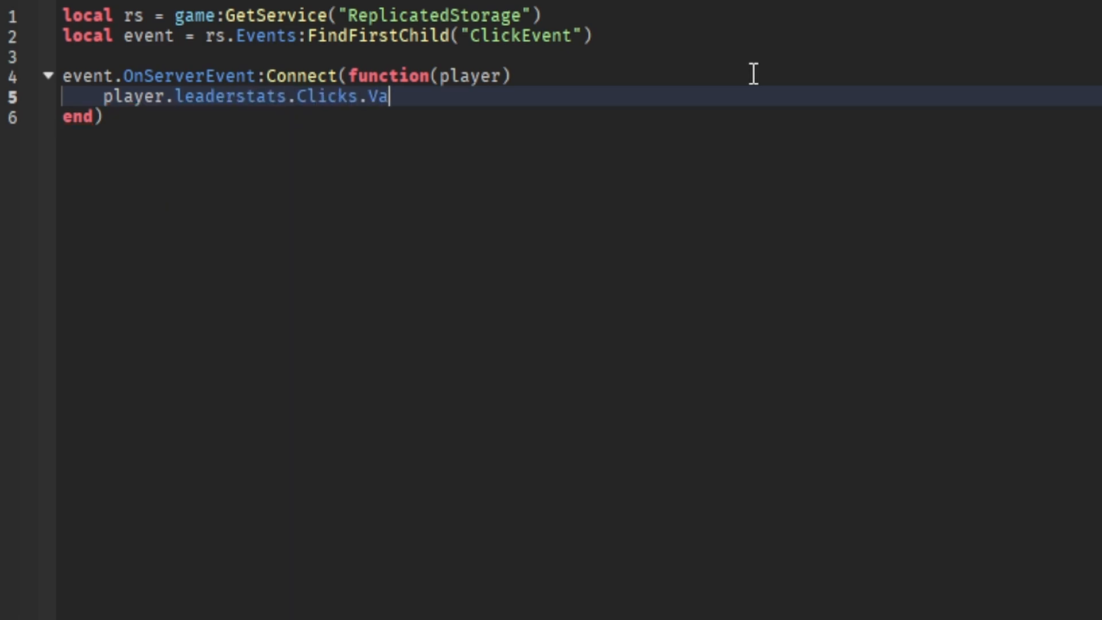
pyautogui.write('lue += 1')
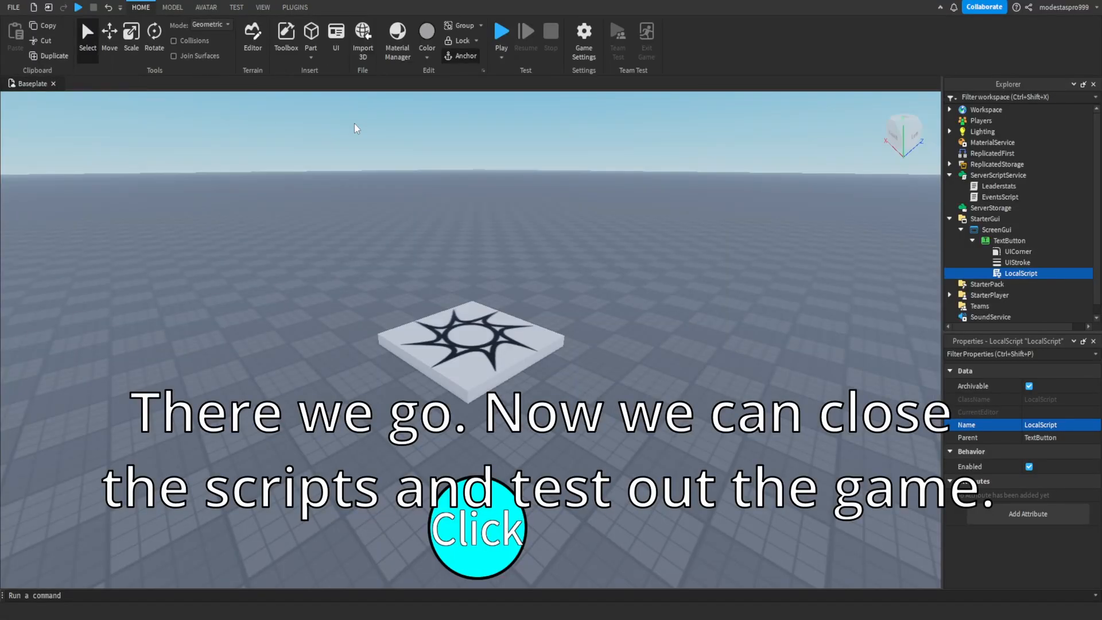
# Collapse ScreenGui, start a playtest and dismiss the client/server toggle tip
pyautogui.click(961, 230)
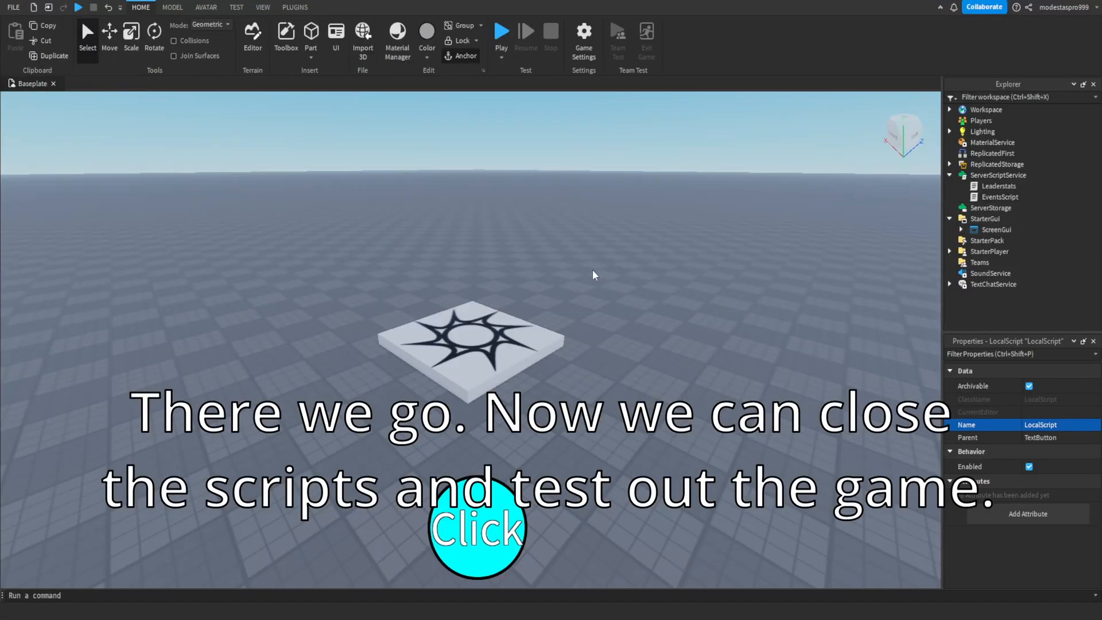
pyautogui.click(501, 31)
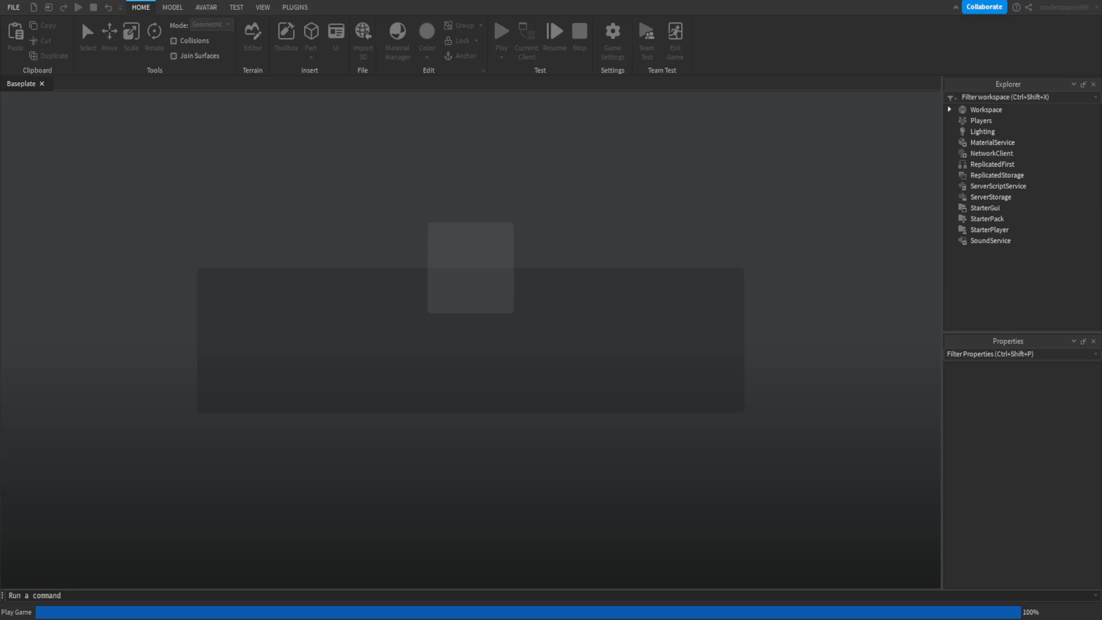
pyautogui.click(501, 31)
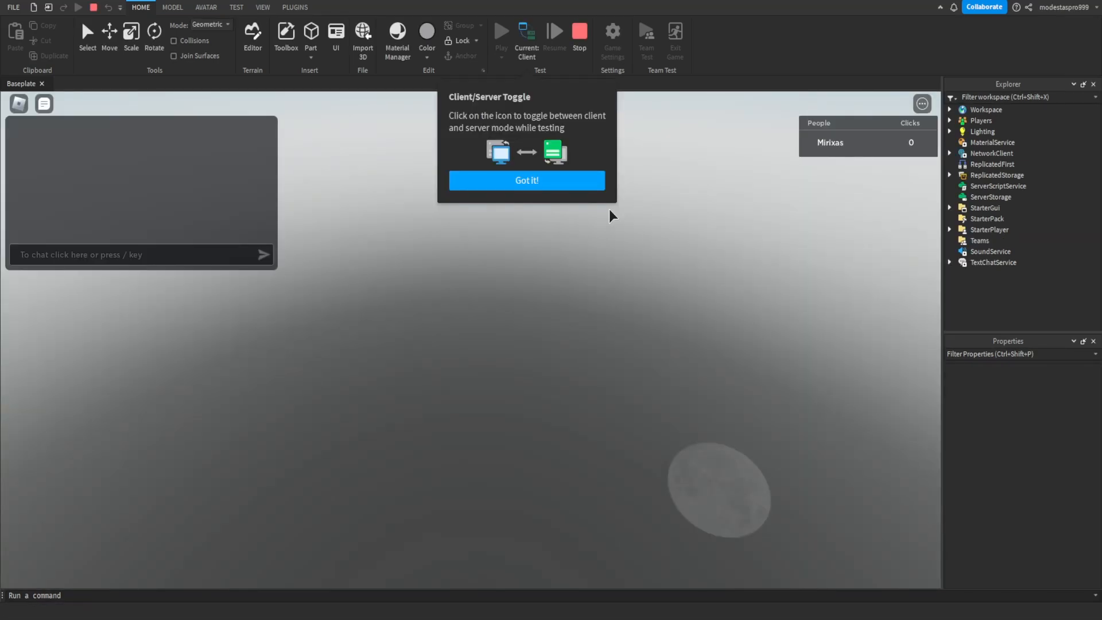
pyautogui.click(526, 180)
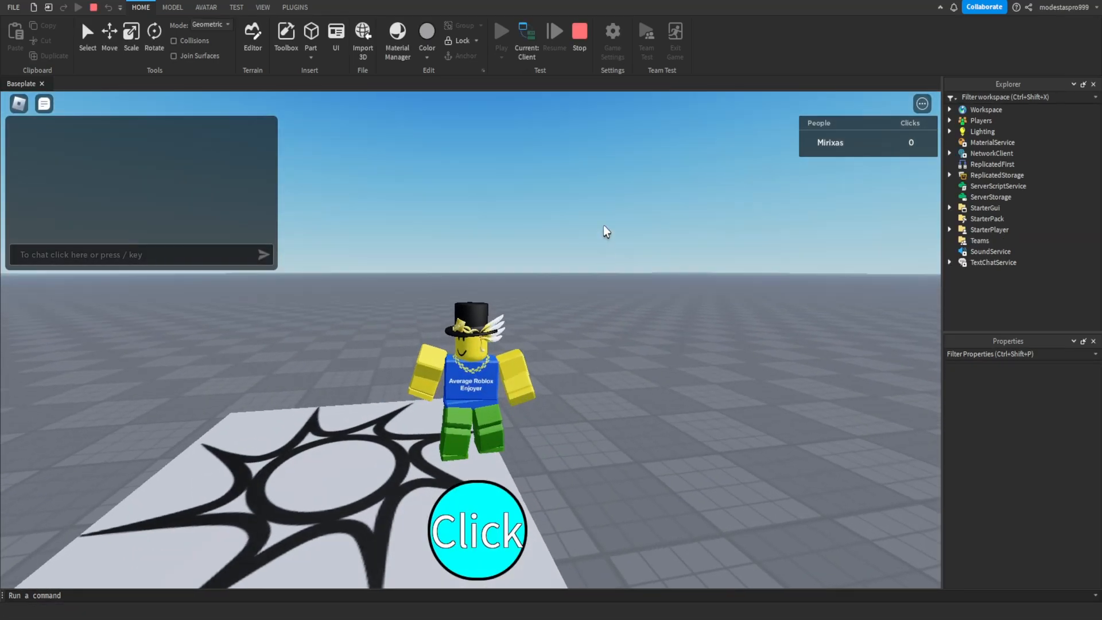
# Press the Click button repeatedly to watch the Clicks leaderstat climb, then stop the test
pyautogui.click(477, 531)
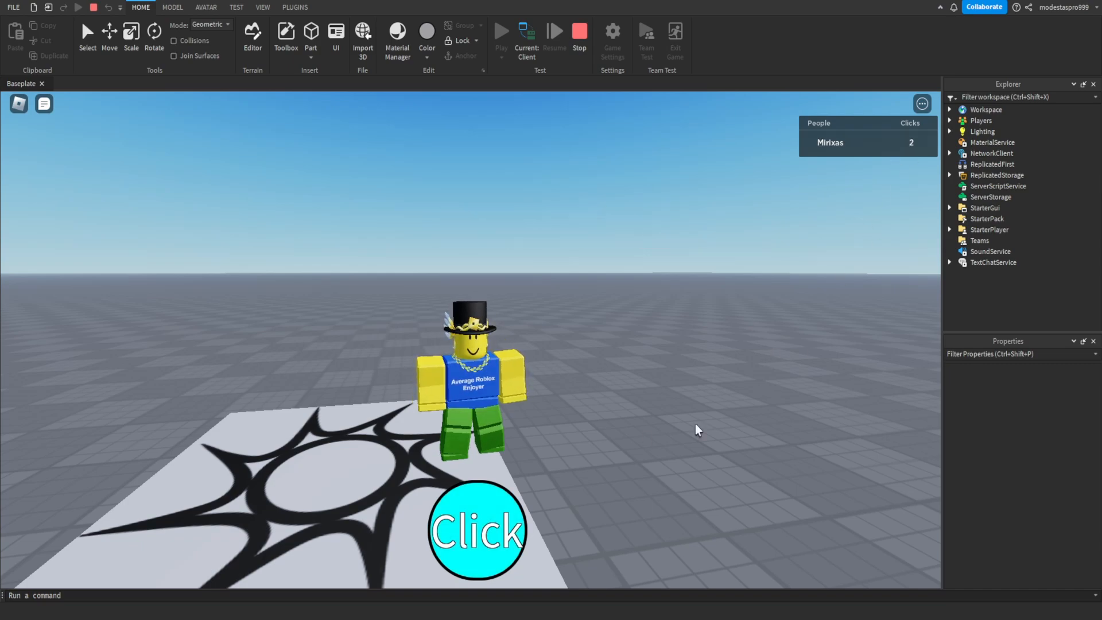
pyautogui.click(477, 532)
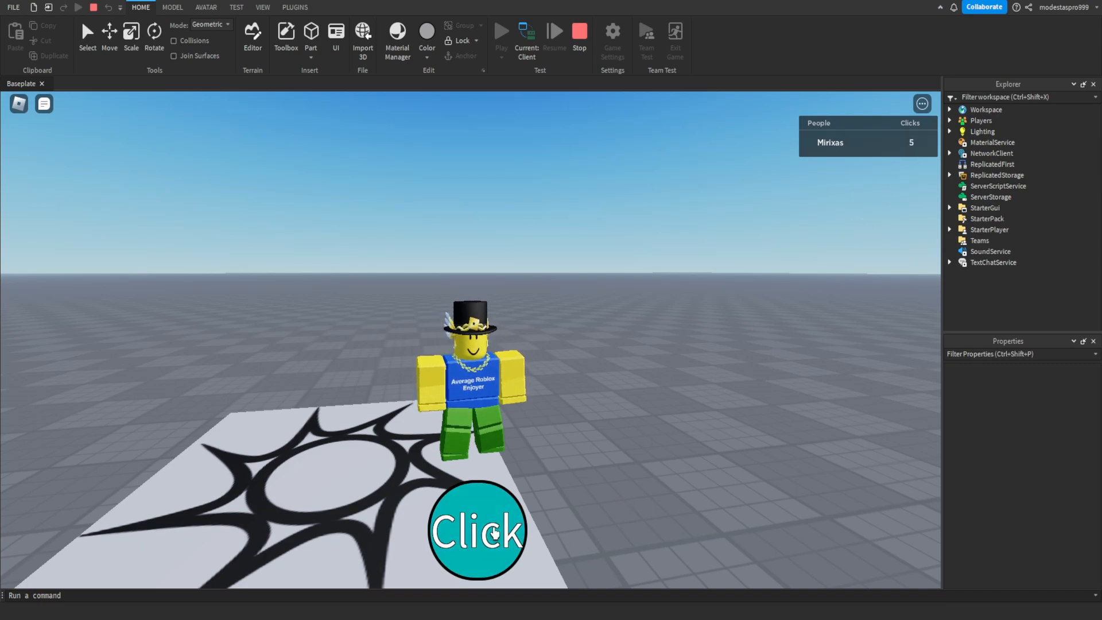
pyautogui.click(478, 530)
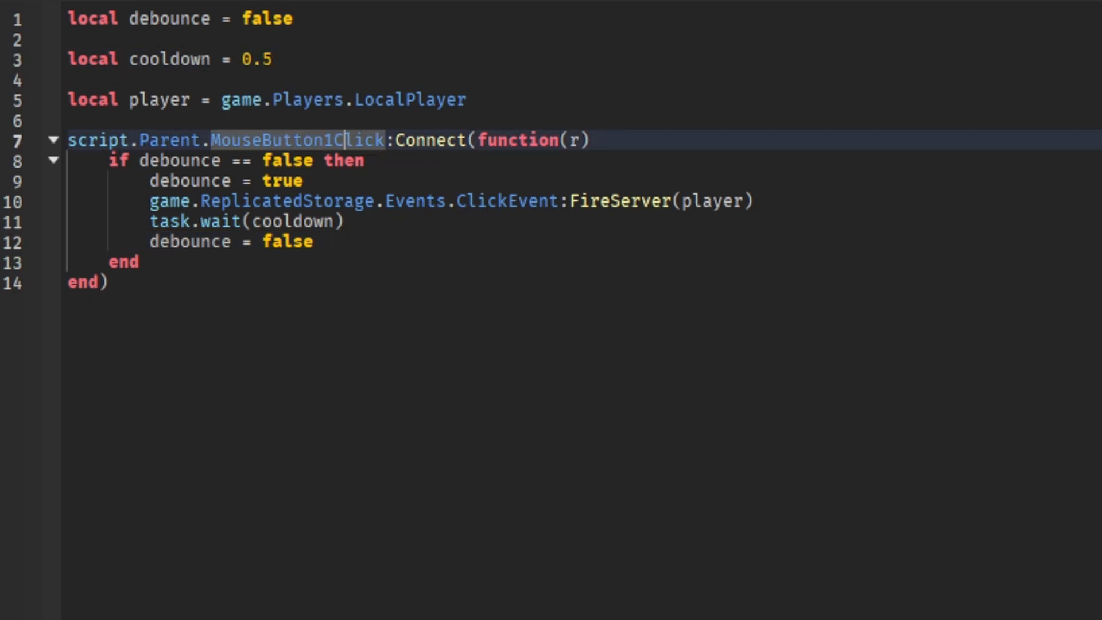
pyautogui.click(99, 84)
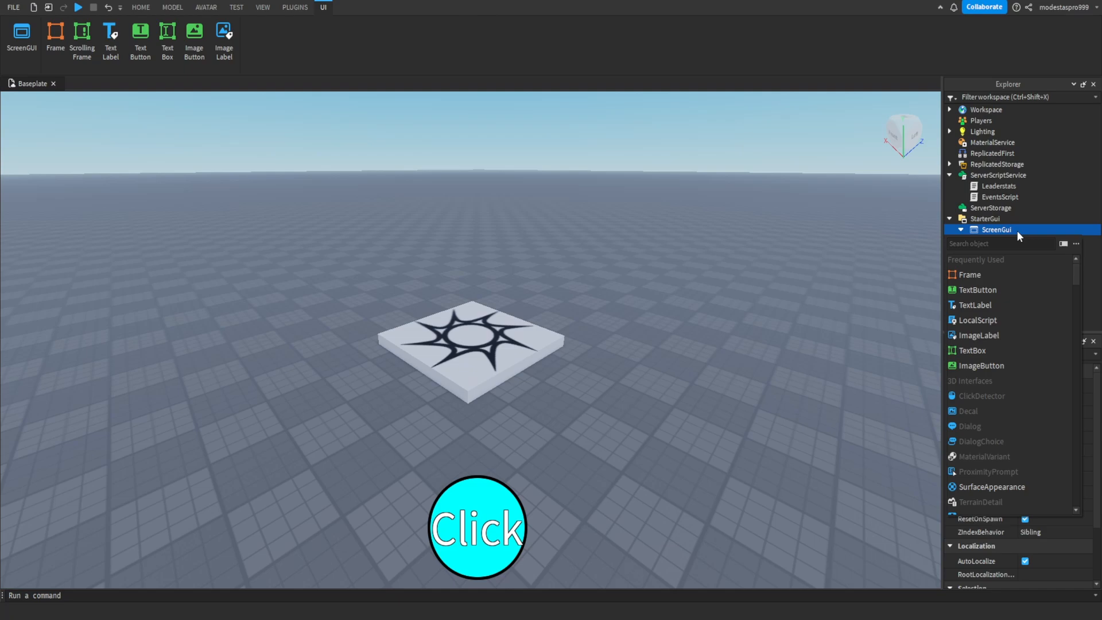
# Add a TextLabel ShowClicks beside renamed ClickButton and insert a LocalScript into it
pyautogui.click(977, 289)
pyautogui.write('Click')
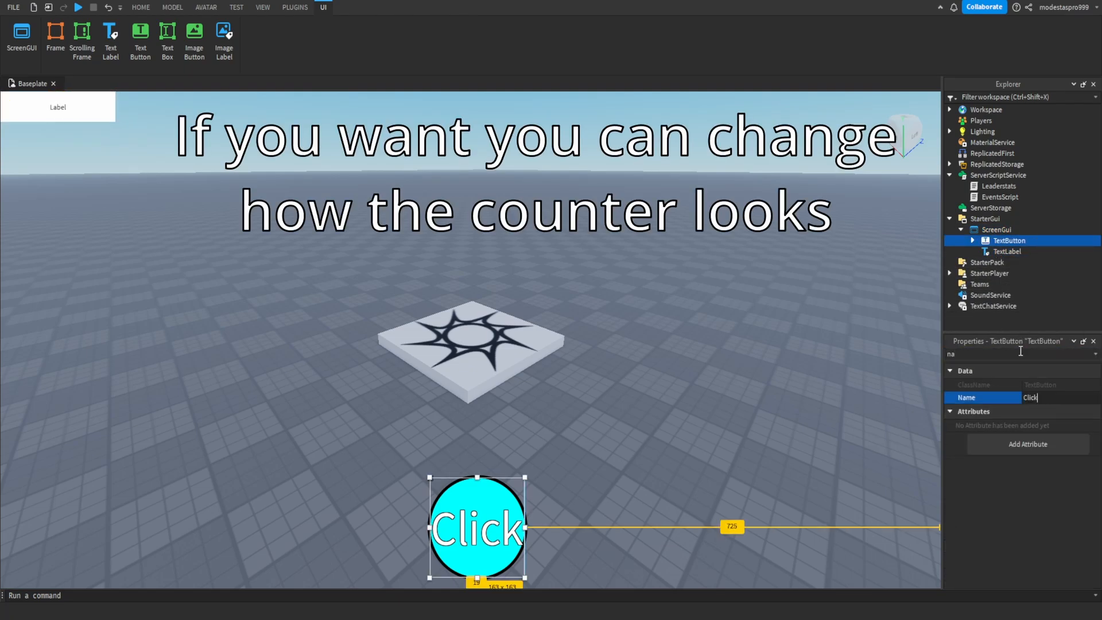
pyautogui.click(1007, 252)
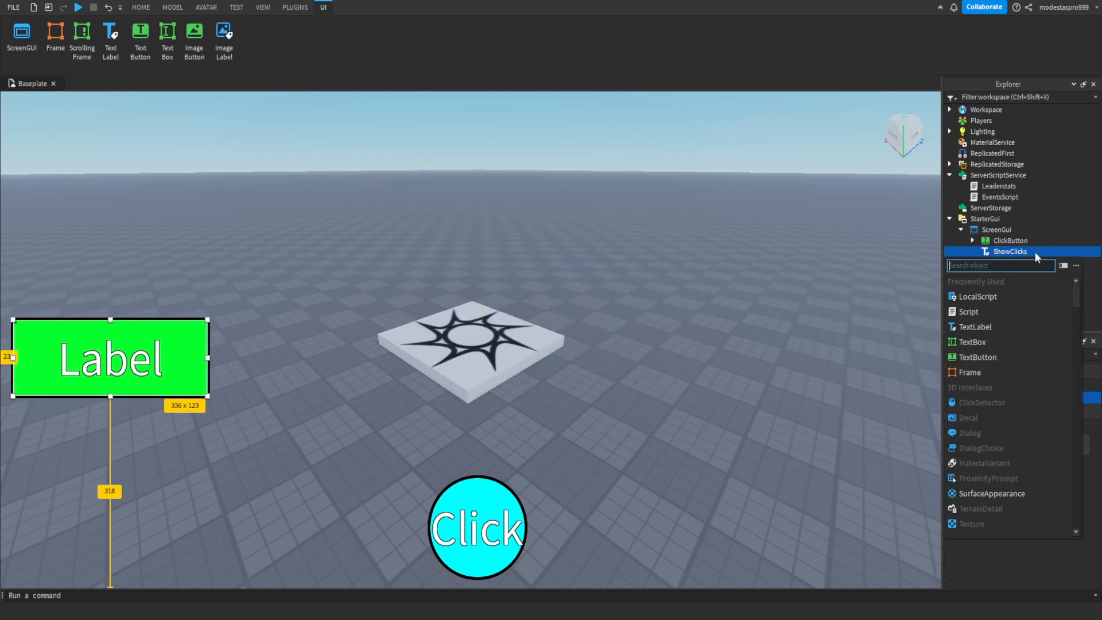
pyautogui.click(976, 296)
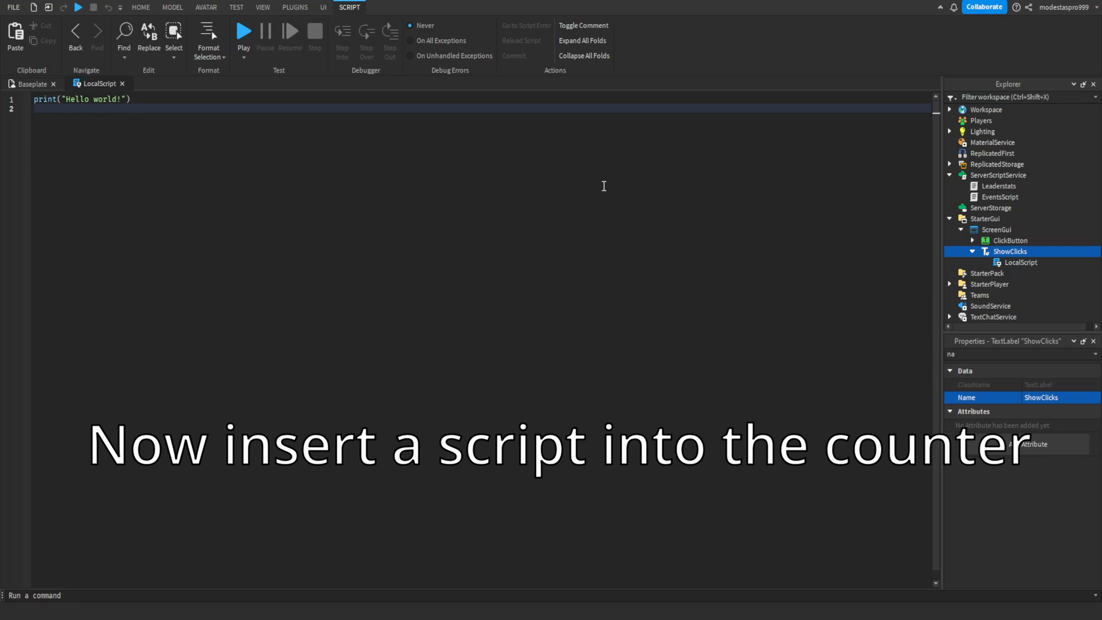
# Write a while true loop setting script.Parent.Text to "Clicks: " .. player.leaderstats.Clicks.Value with wait()
pyautogui.write('local player = game.Players.LocalPlayer')
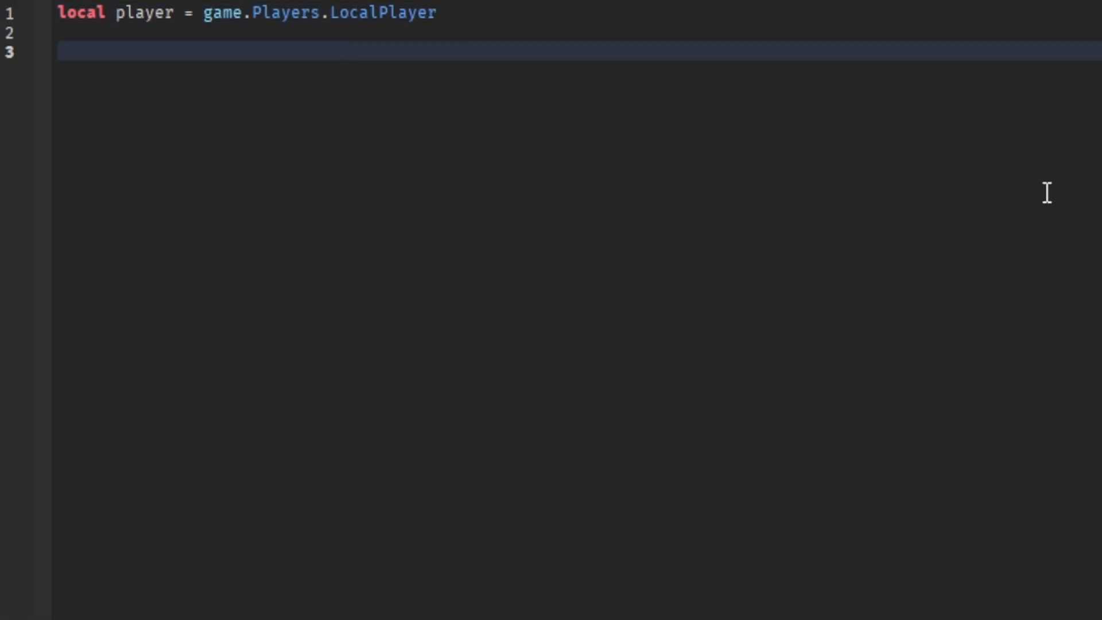
pyautogui.write('while true do')
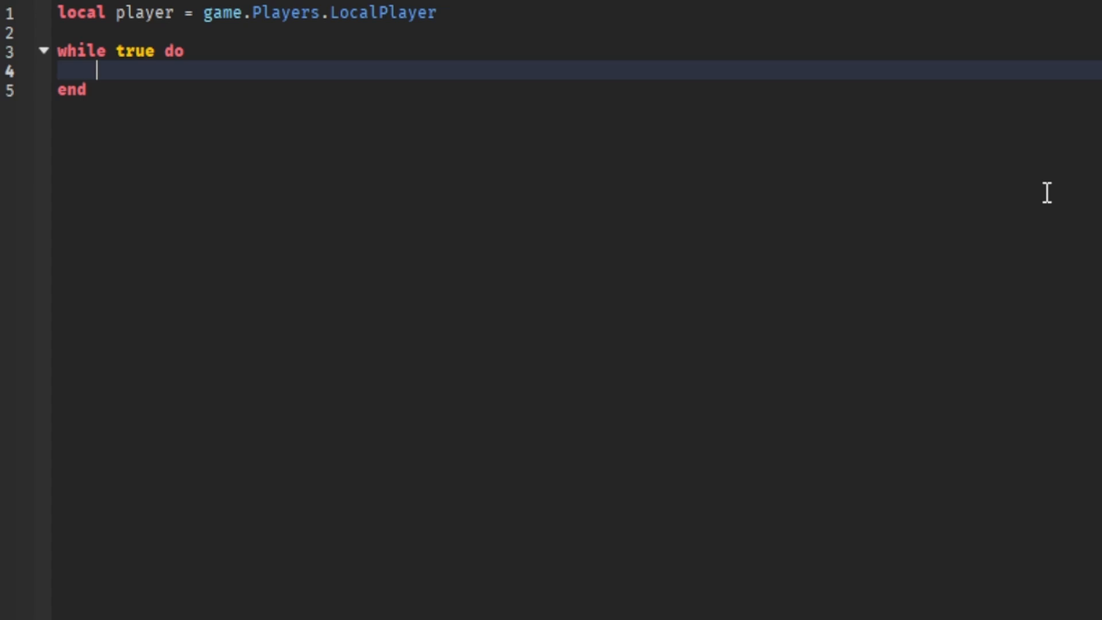
pyautogui.write('script.Parent.Text = "Cl')
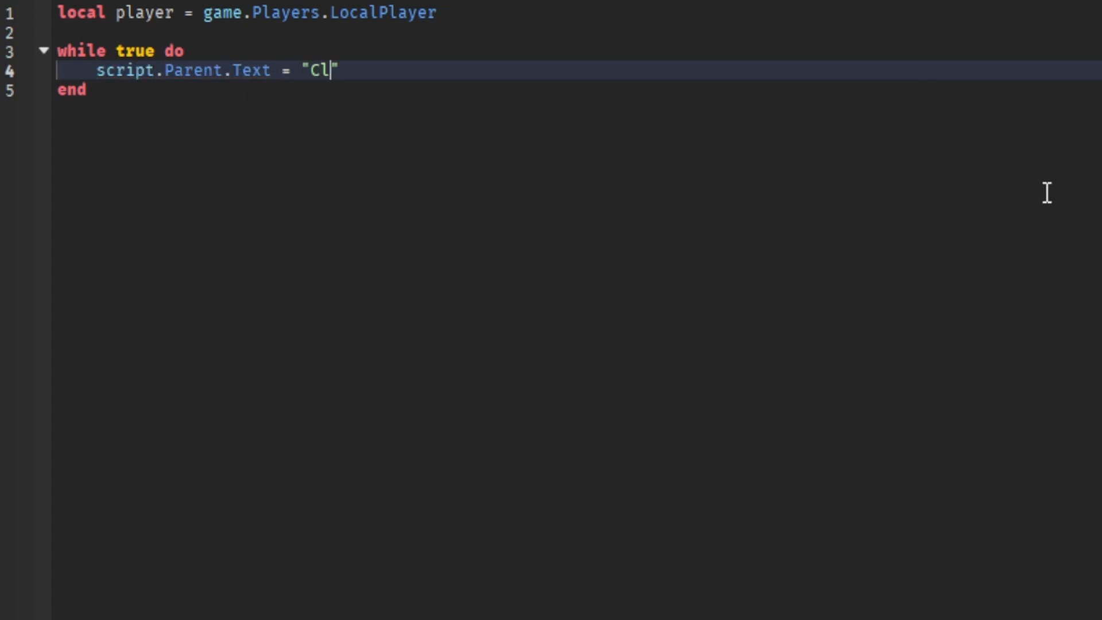
pyautogui.write('icks: " ..')
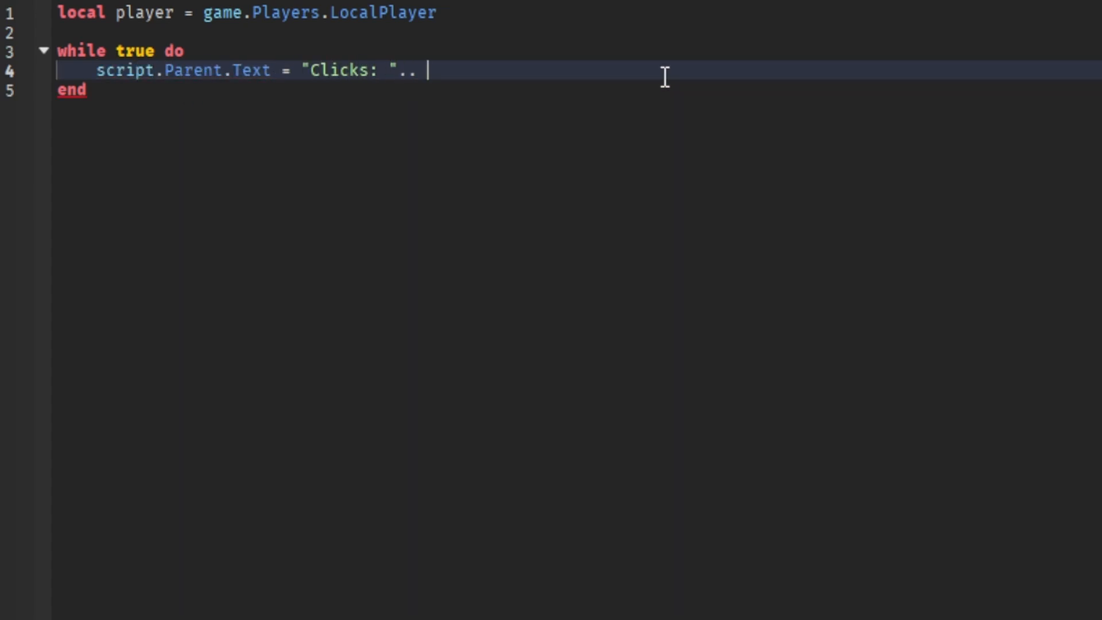
pyautogui.write('player.leaderstats.Clicks.Value')
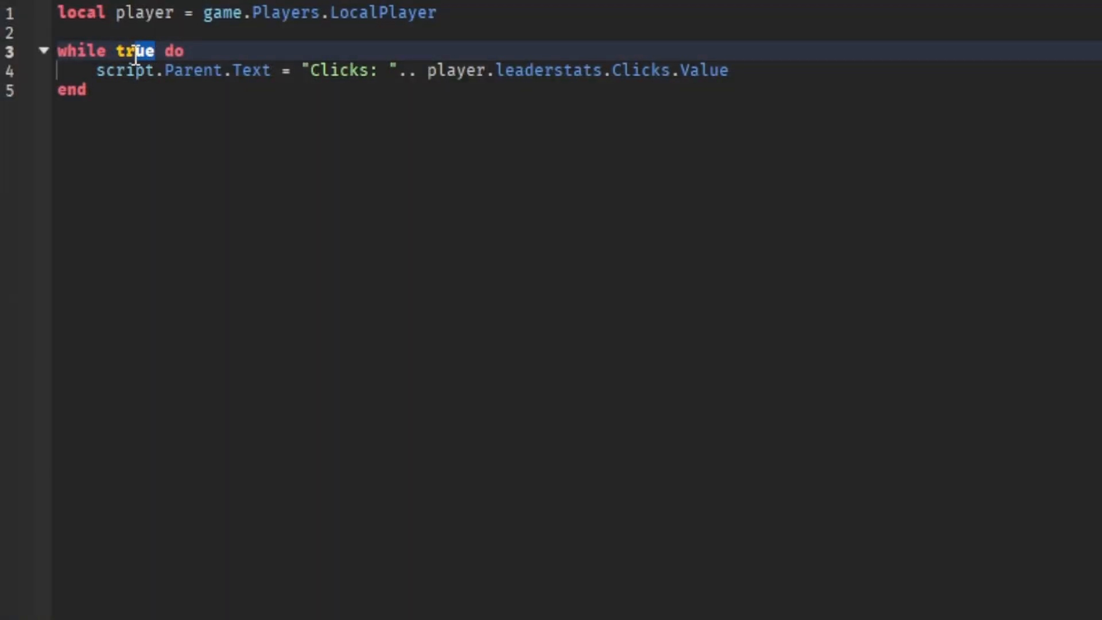
pyautogui.write('wait()')
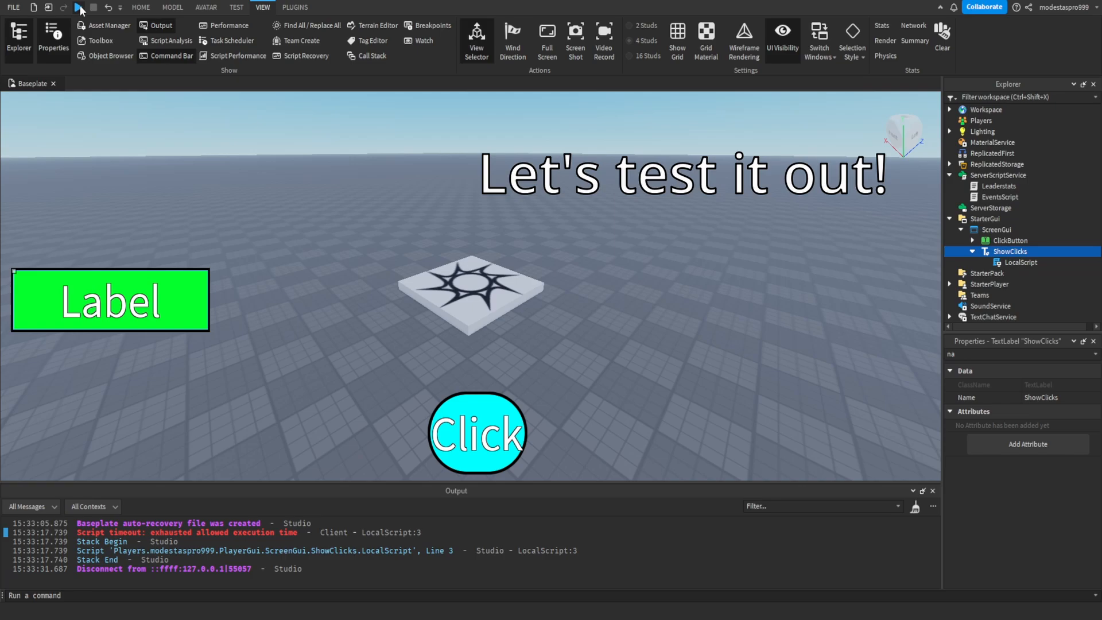
# Start a playtest and press Click so the green label reads Clicks: 2
pyautogui.click(79, 7)
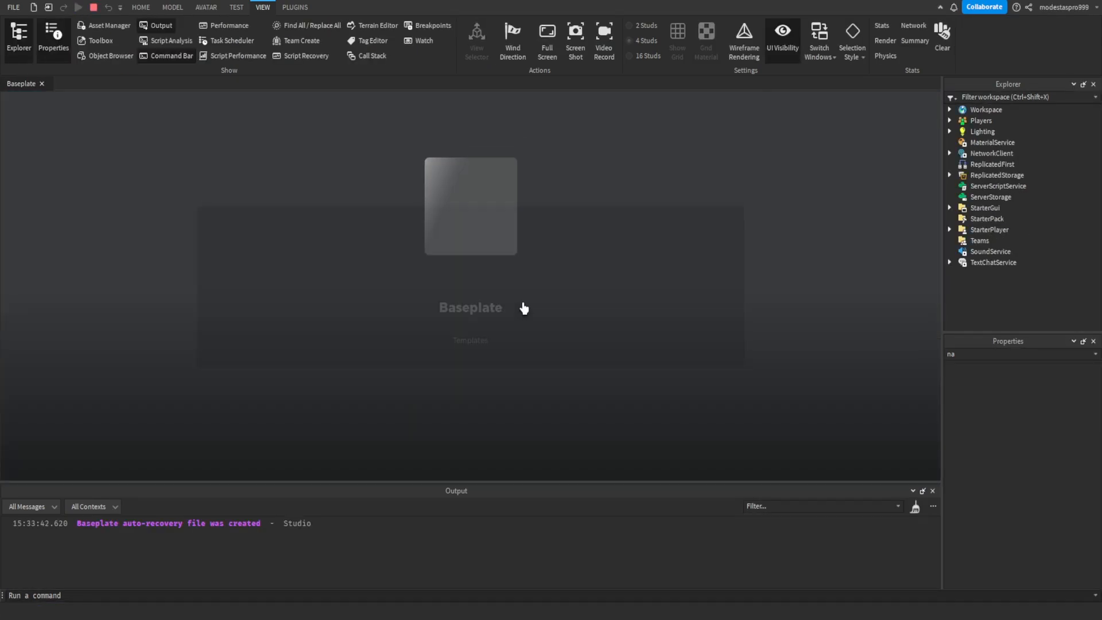
pyautogui.click(79, 7)
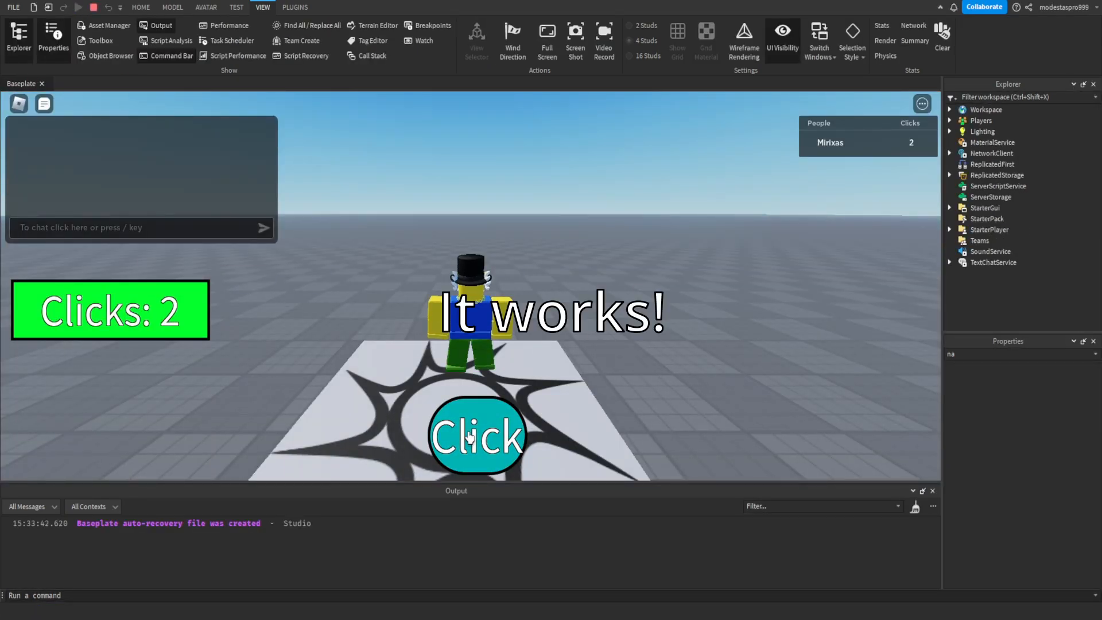